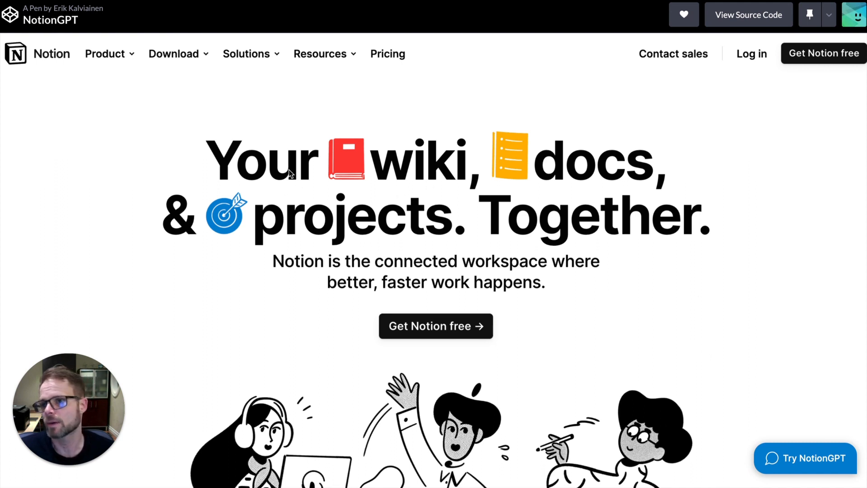
mouse_move(828, 466)
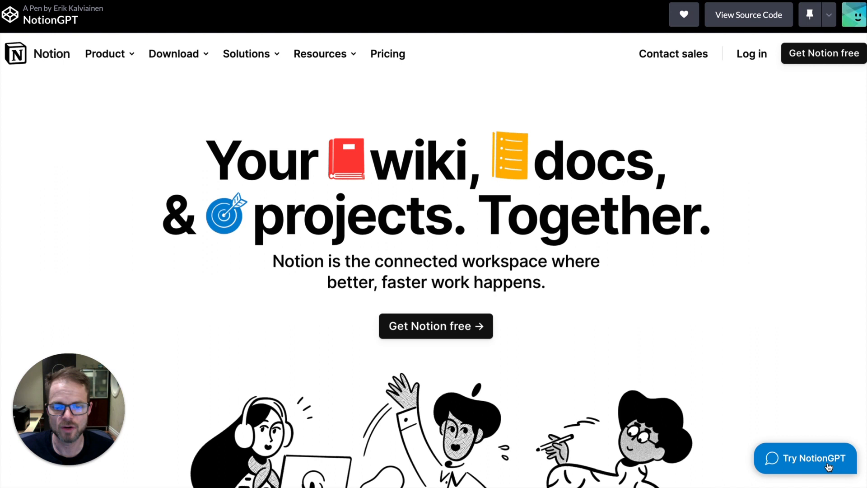
Ask NotionGPT 'who is notion designed for?' and get its answer about organizing, planning and collaborating.
left_click(805, 458)
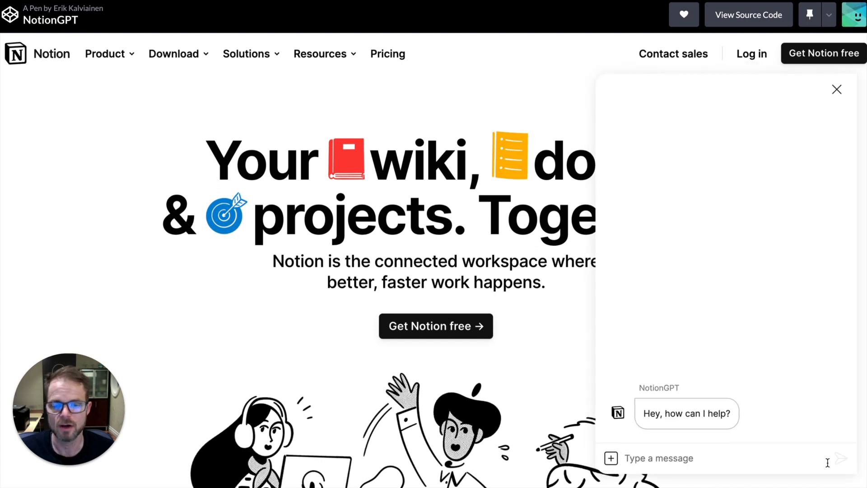
mouse_move(681, 426)
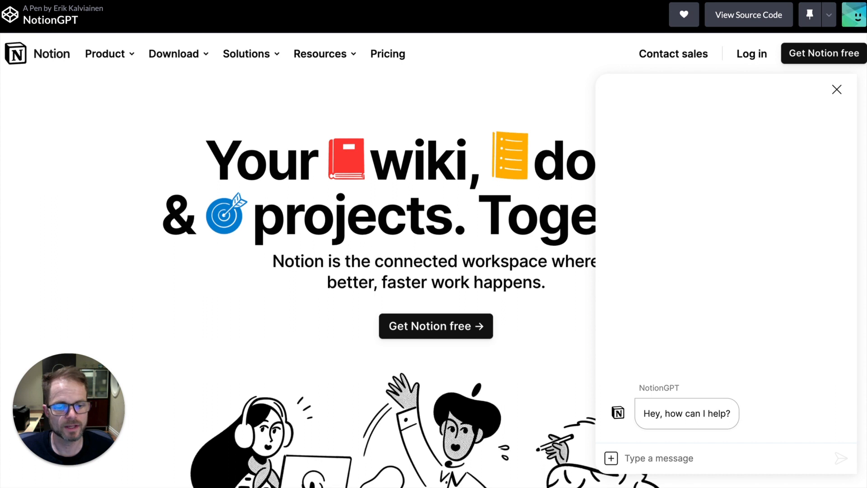
type("who is notion designed for?")
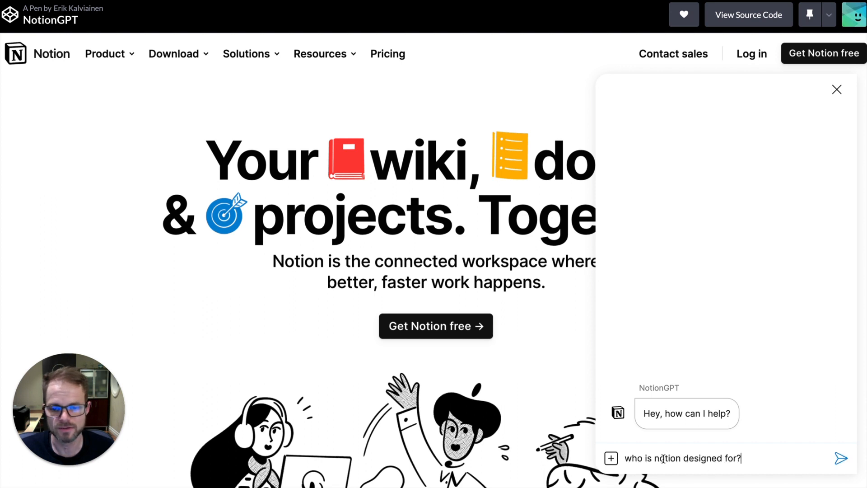
left_click(839, 458)
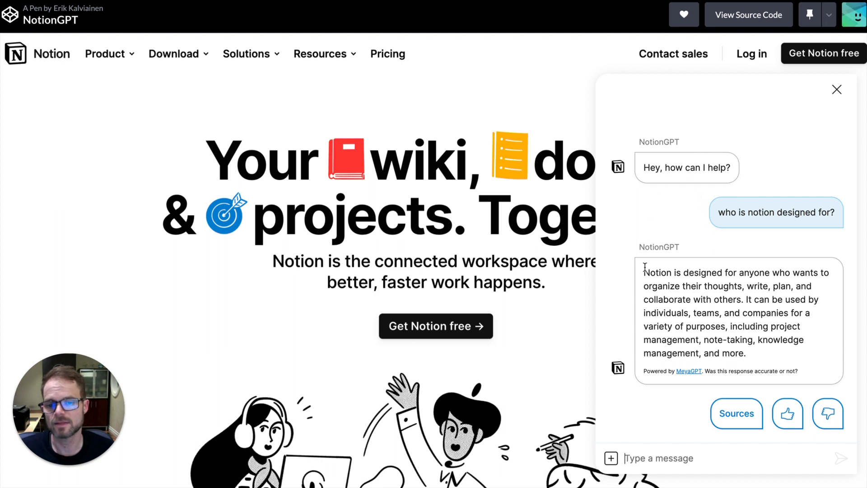
left_click_drag(644, 272, 745, 353)
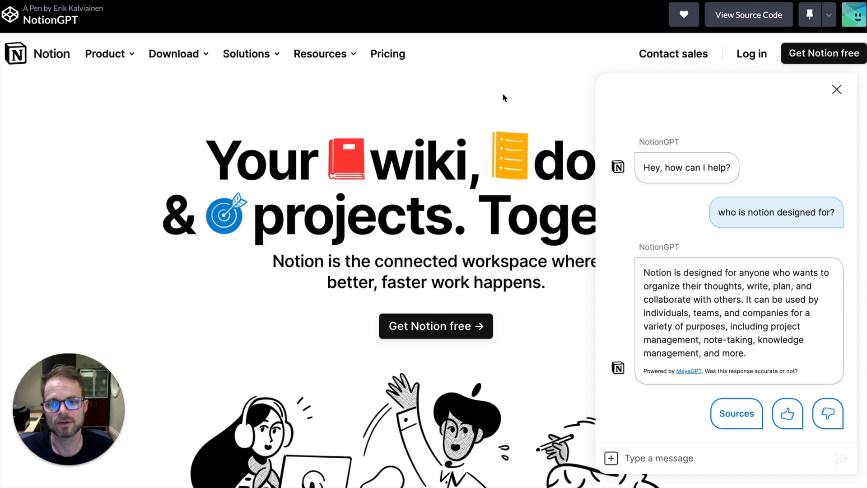
mouse_move(410, 287)
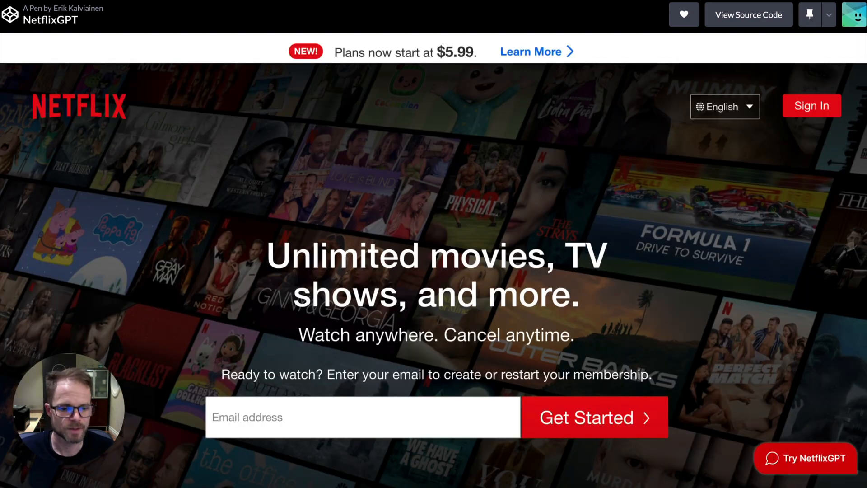
Ask NetflixGPT 'can i share my account with my parents?' and get the same-household answer.
left_click(806, 457)
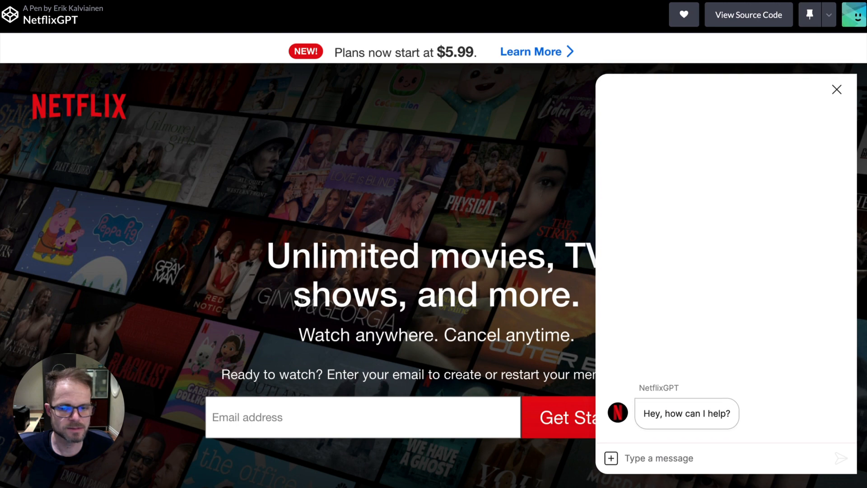
type("can i share my account with my parents?")
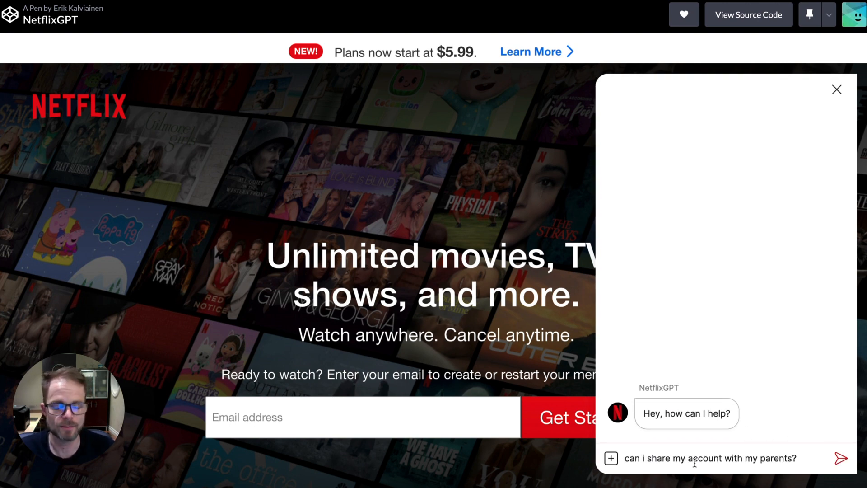
left_click(840, 457)
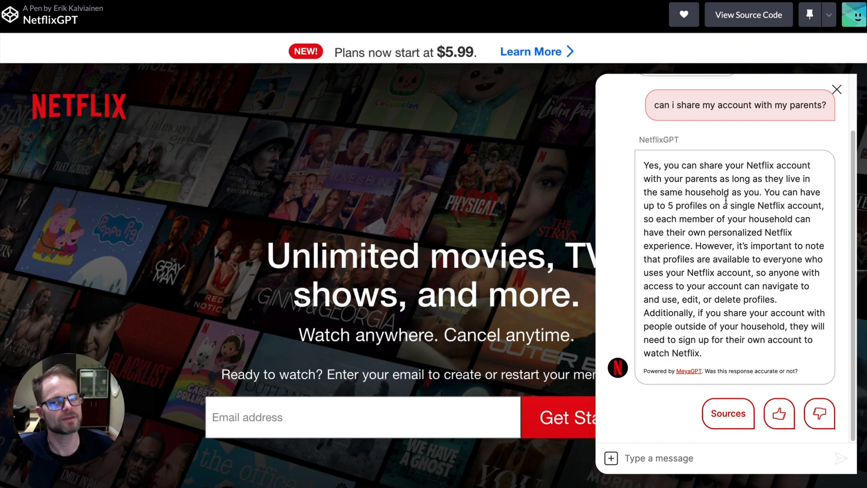
mouse_move(741, 231)
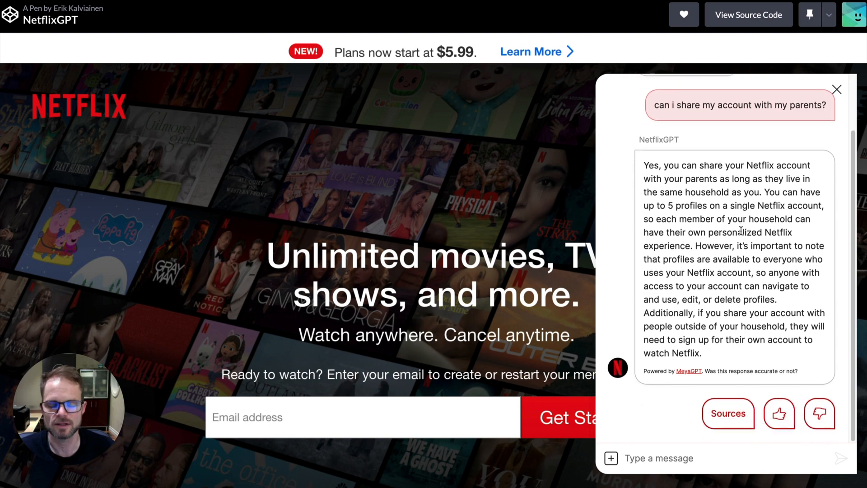
mouse_move(696, 341)
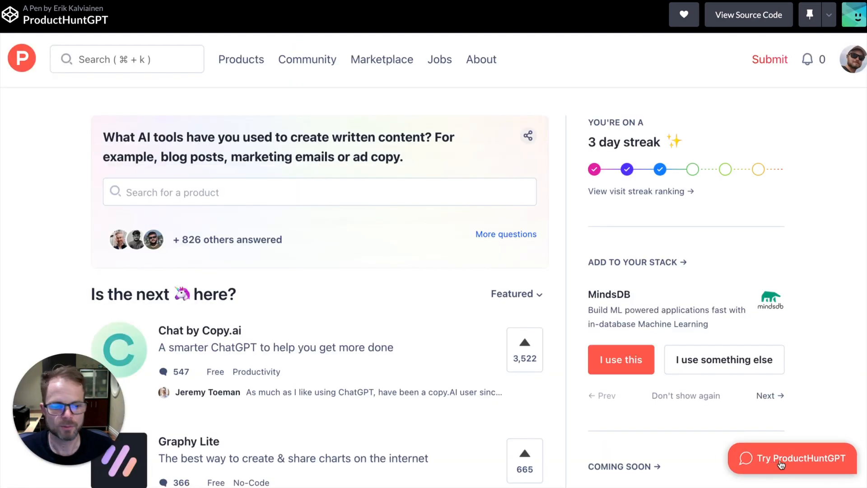
Ask ProductHuntGPT 'can i self submit a product launch?' and get its confirmation.
left_click(792, 458)
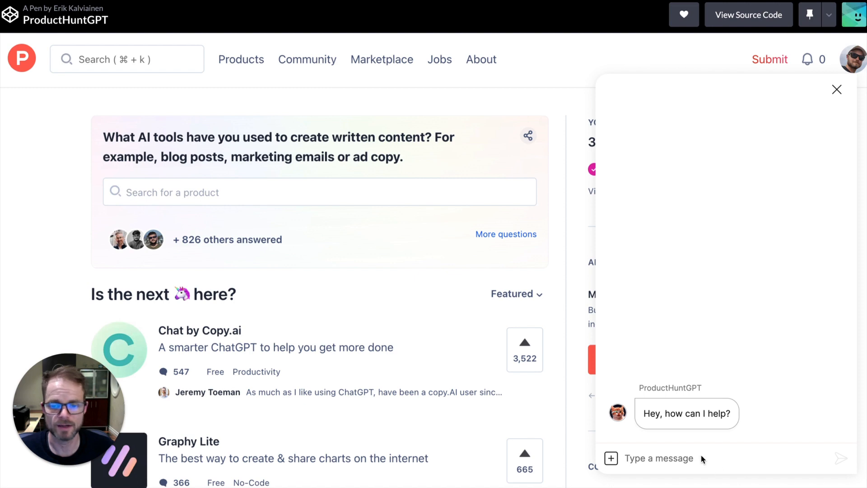
left_click(658, 458)
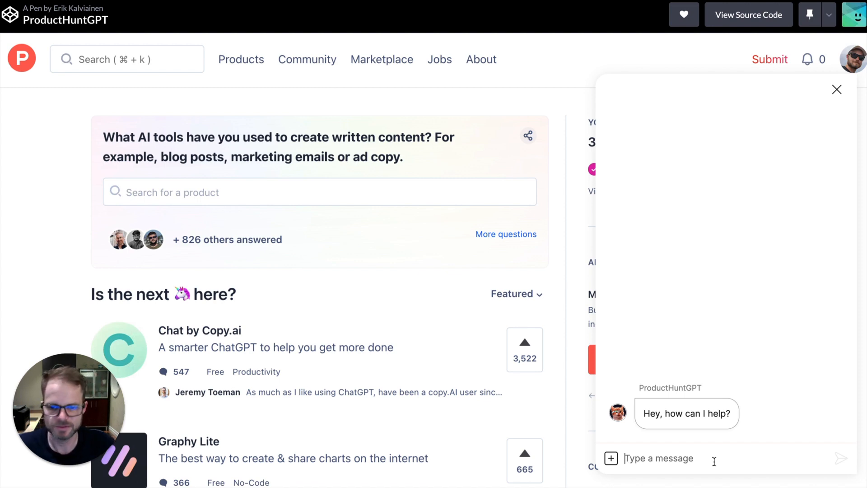
type("can i self submit a product launch?")
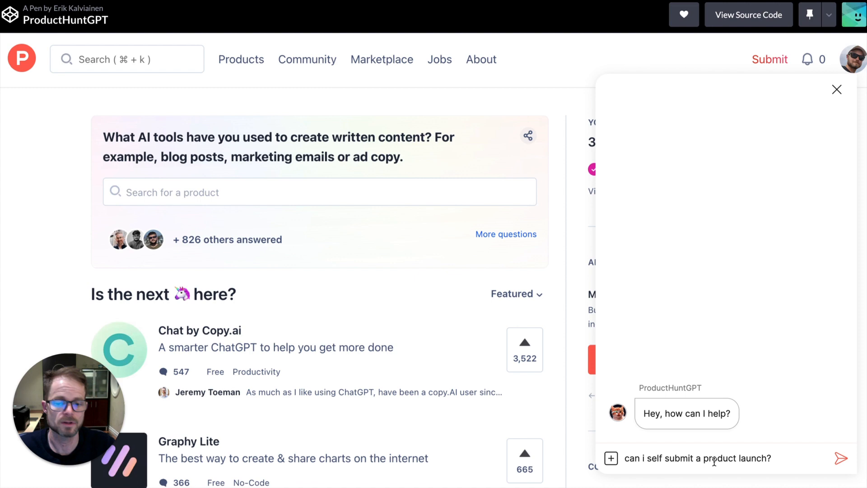
left_click(841, 458)
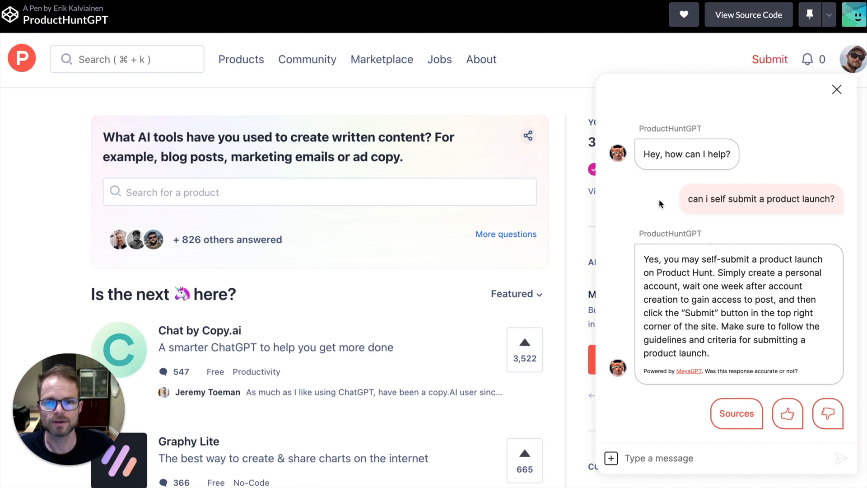
mouse_move(619, 175)
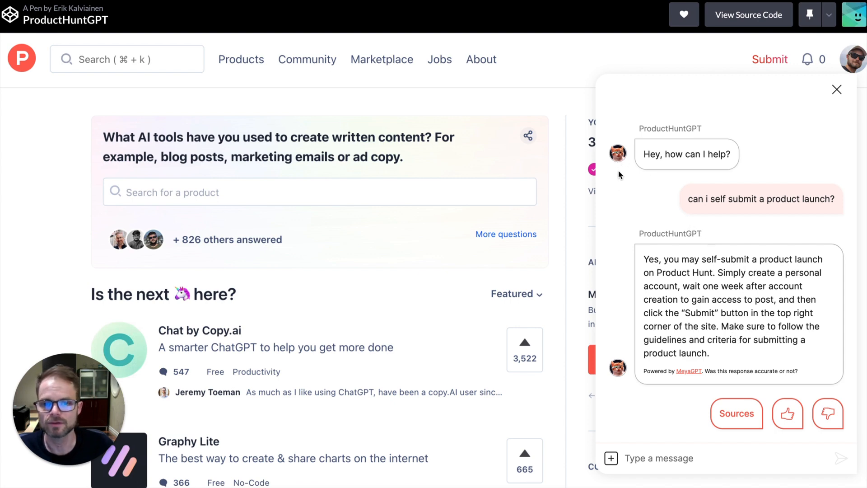
mouse_move(615, 372)
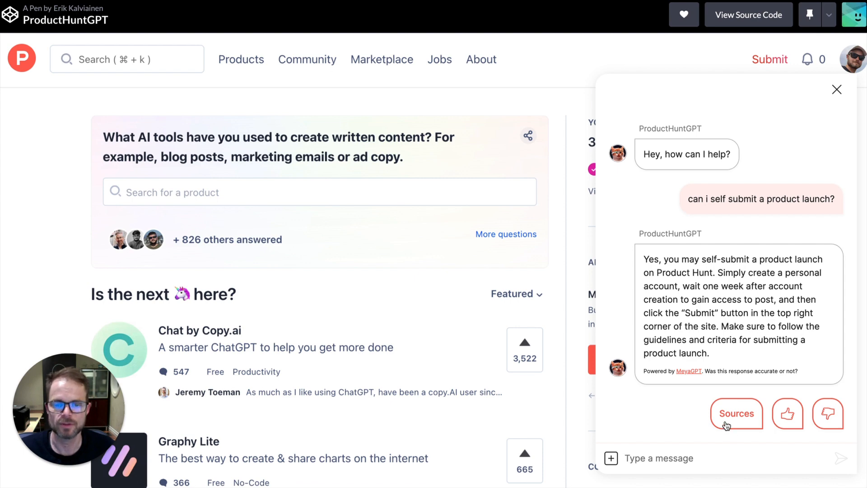
mouse_move(662, 295)
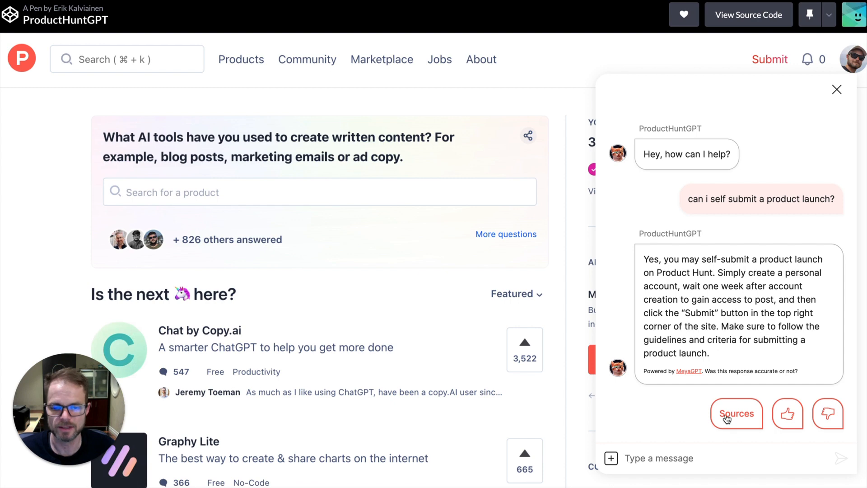
Reveal the Product Hunt help articles cited as sources, then move on to the SociavoreGPT demo.
left_click(736, 412)
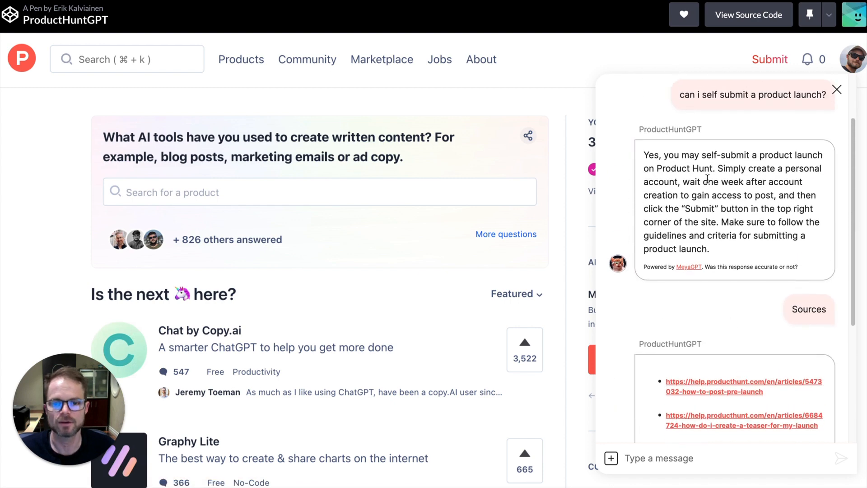
scroll("down", 3)
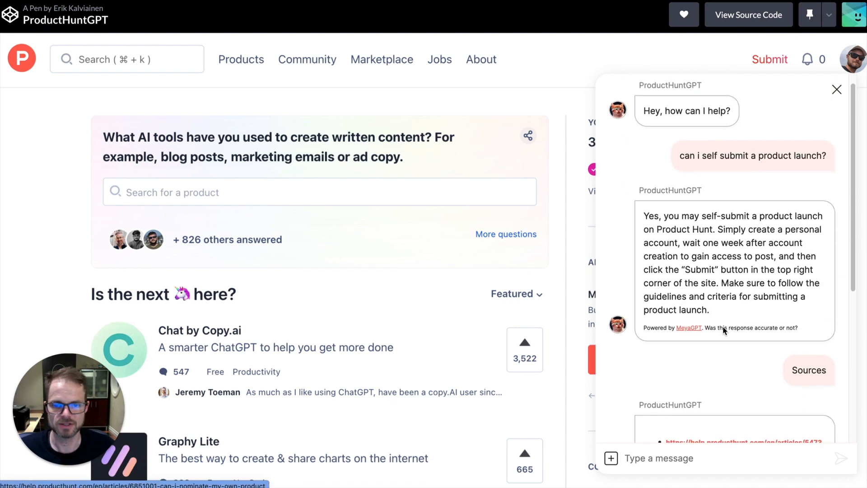
left_click(807, 370)
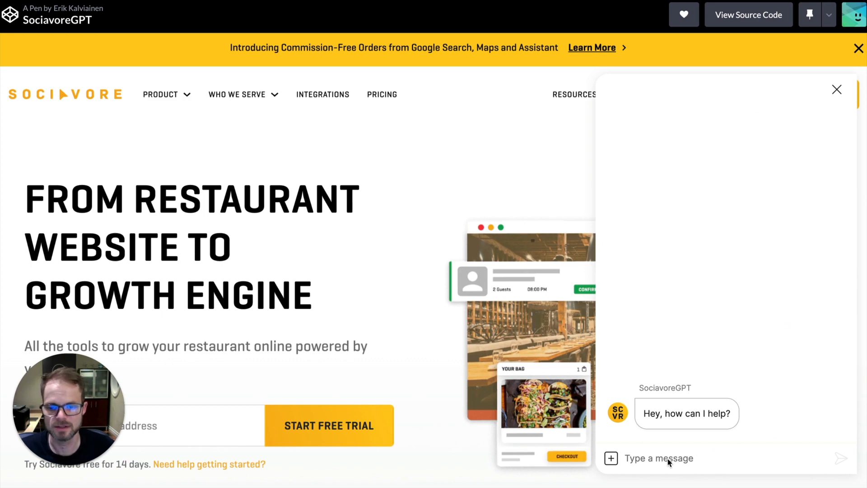
Ask SociavoreGPT to write a limerick about Sociavore's value proposition.
left_click(658, 457)
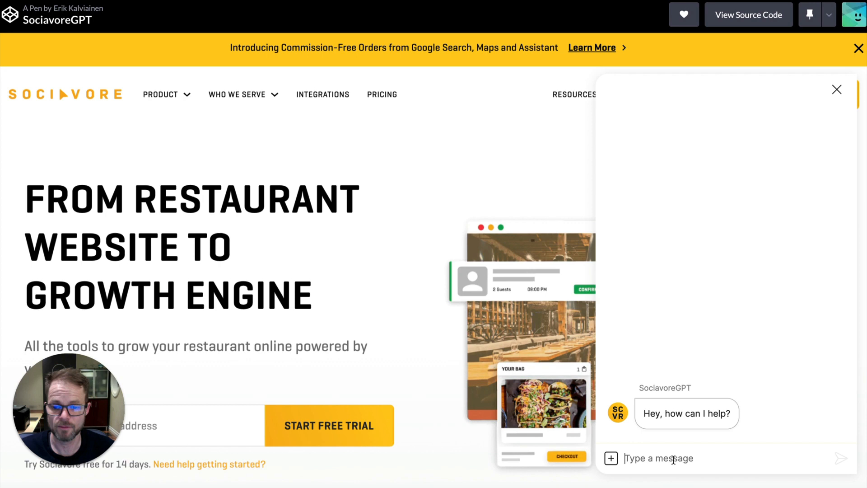
type("write a limerick about what sociavore's value pro")
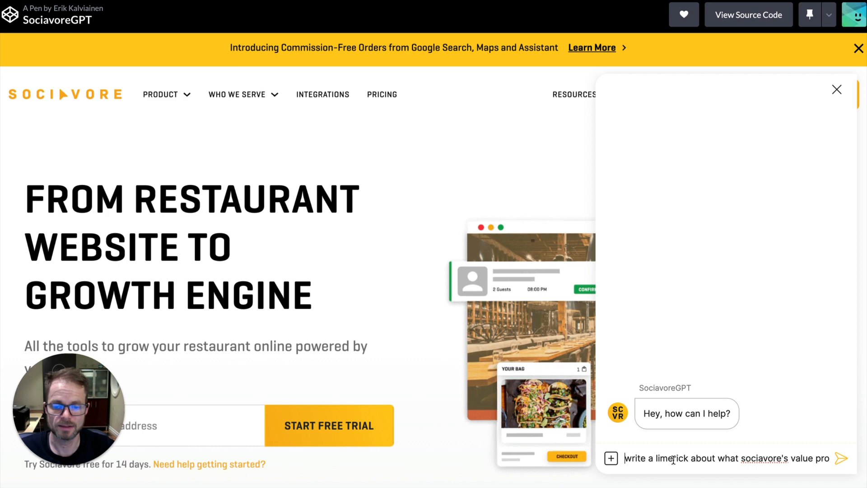
left_click(842, 458)
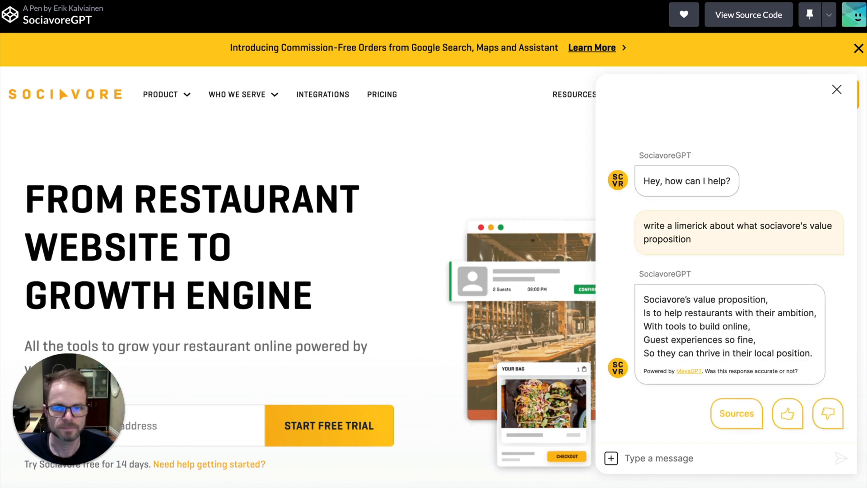
mouse_move(698, 307)
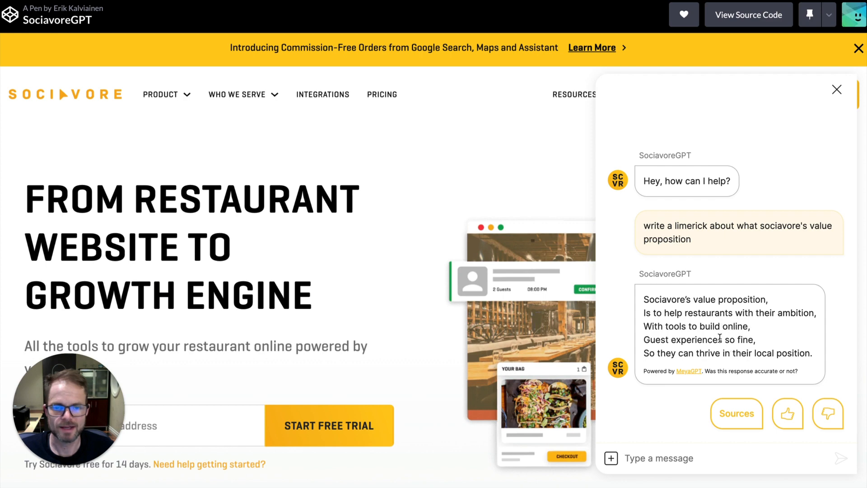
mouse_move(681, 385)
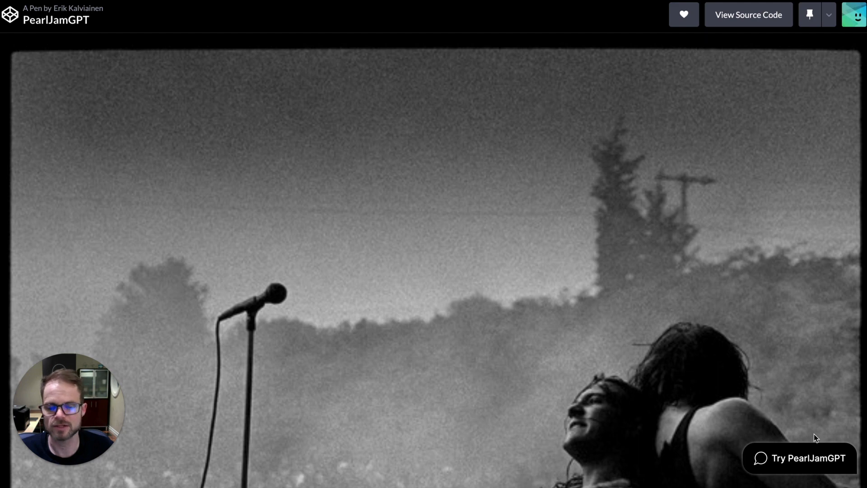
Ask PearlJamGPT to 'list the drummers in chronological order' and get the five-drummer list.
left_click(799, 457)
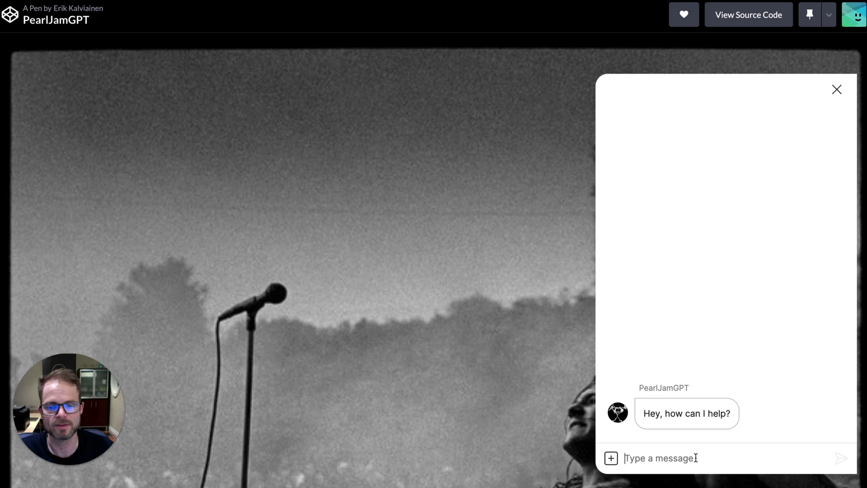
type("list the drummers in chronological order")
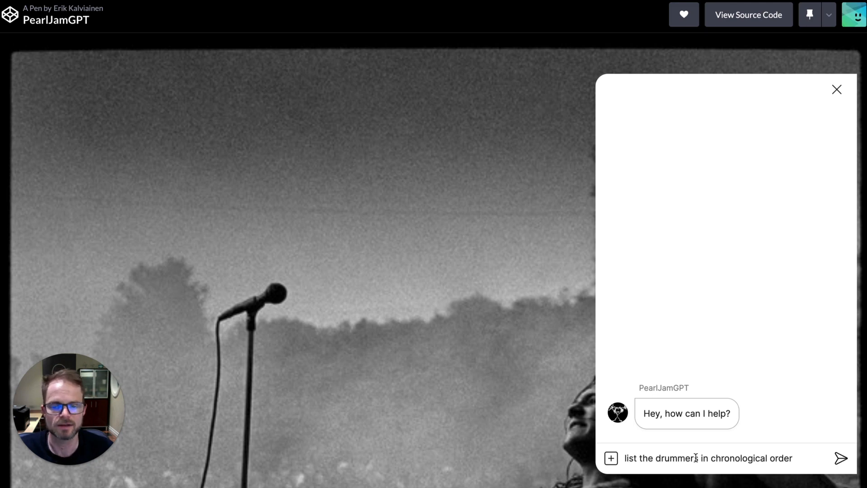
left_click(840, 458)
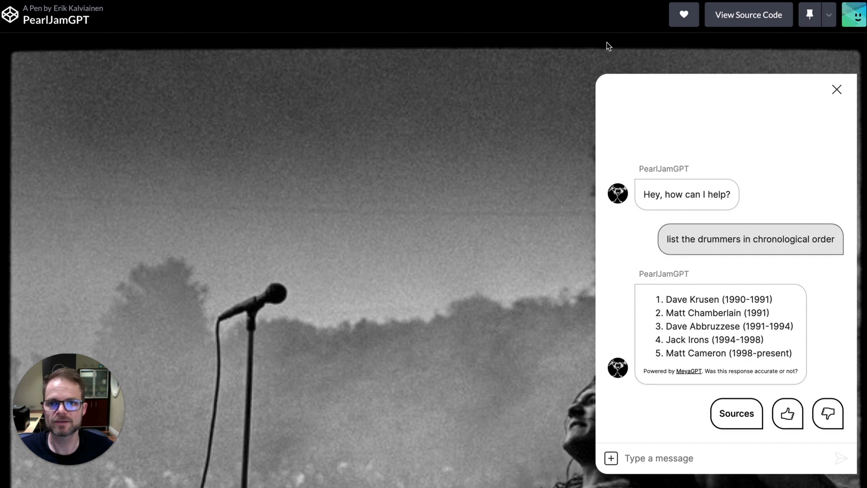
mouse_move(593, 58)
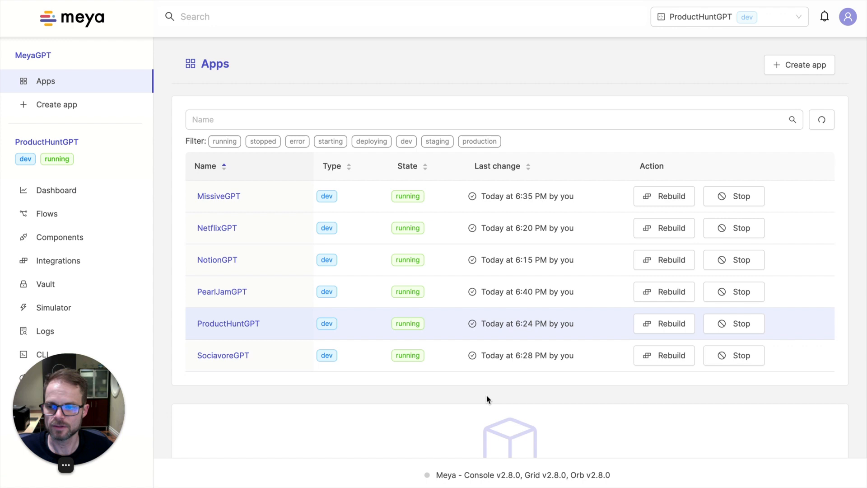
mouse_move(223, 356)
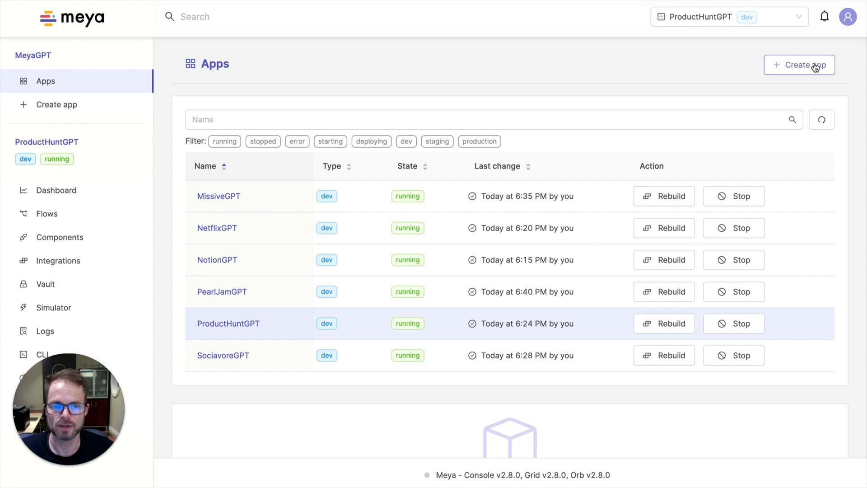
Create a new dev app named 'Sociavore' from the OpenAI GPT3 template.
left_click(799, 65)
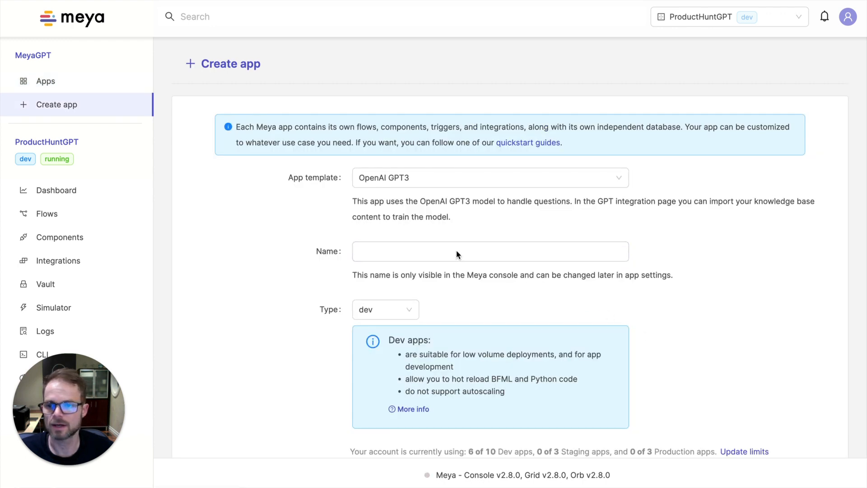
type("Sociavore")
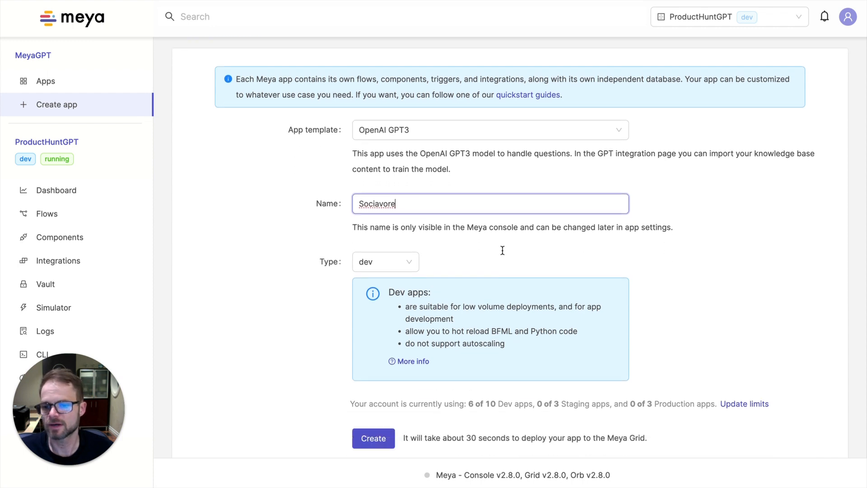
left_click(373, 438)
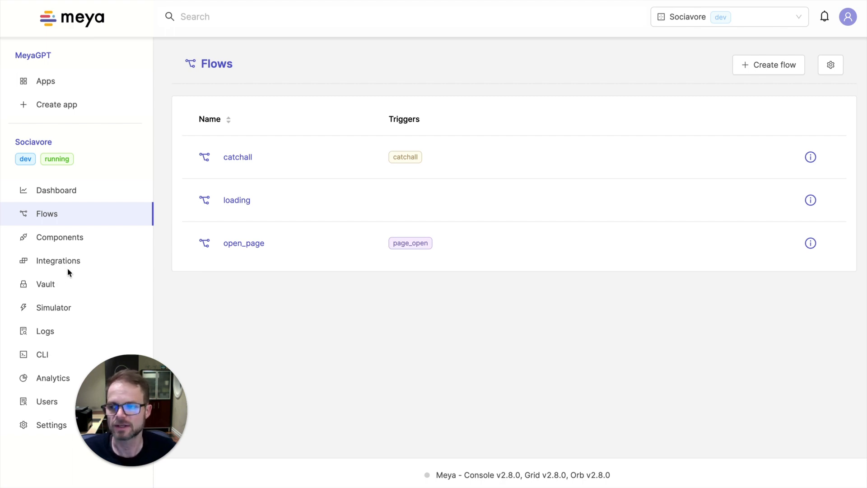
mouse_move(75, 265)
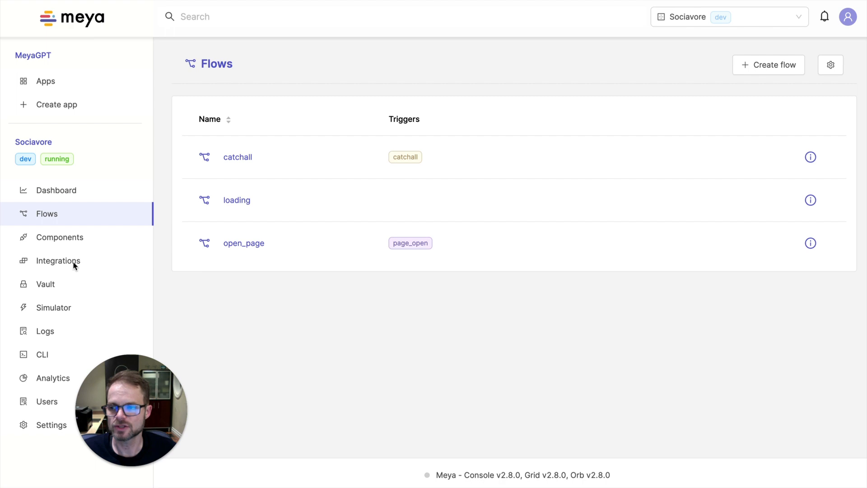
Go to Integrations and edit the Sociavore app's OpenAI integration settings.
left_click(57, 260)
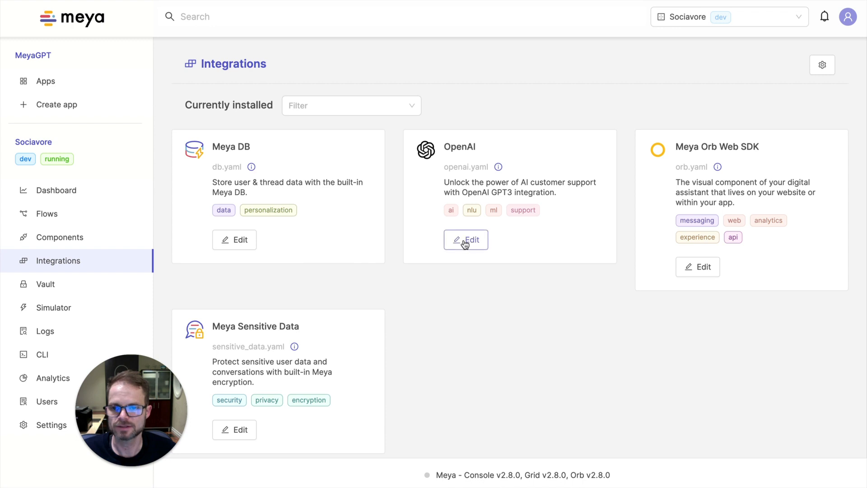
left_click(466, 239)
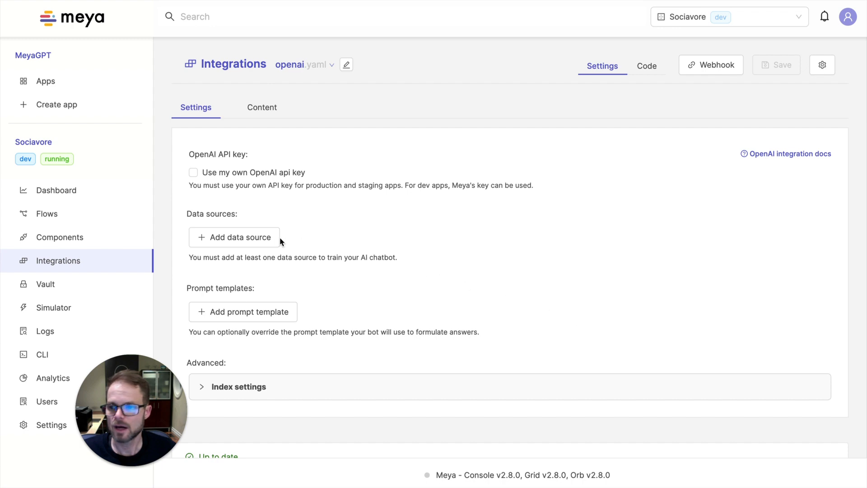
Add a Sitemap data source to the OpenAI integration.
left_click(234, 237)
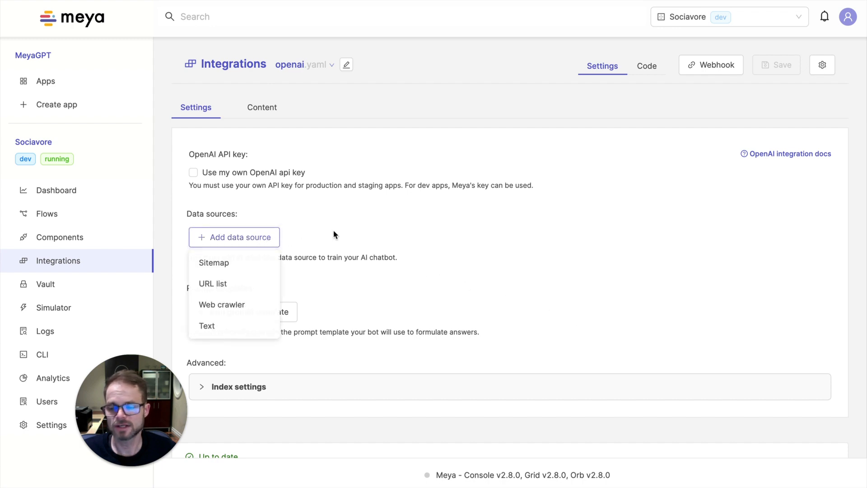
mouse_move(250, 247)
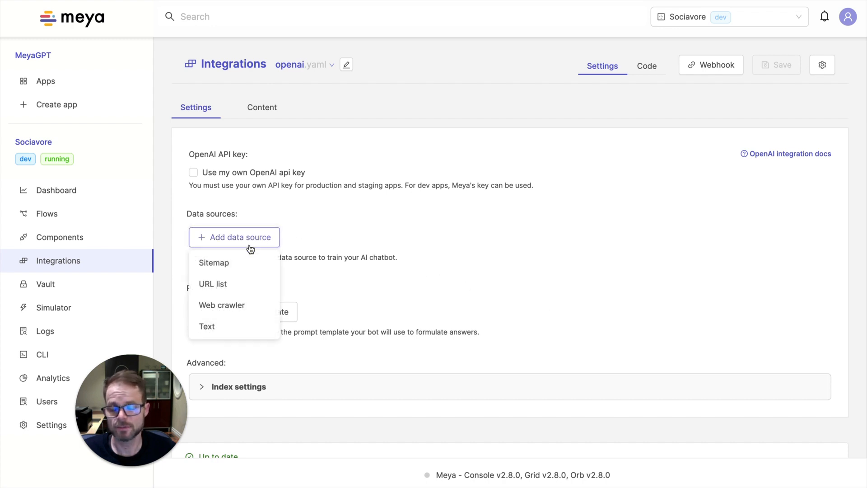
mouse_move(222, 304)
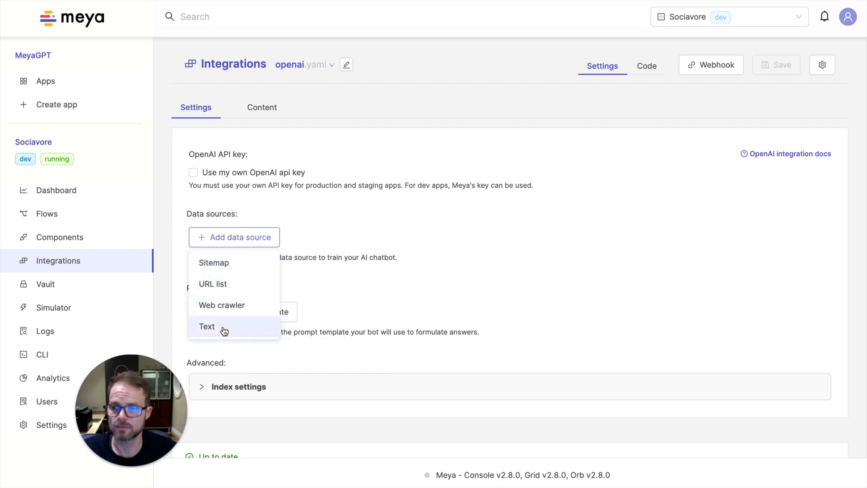
mouse_move(255, 319)
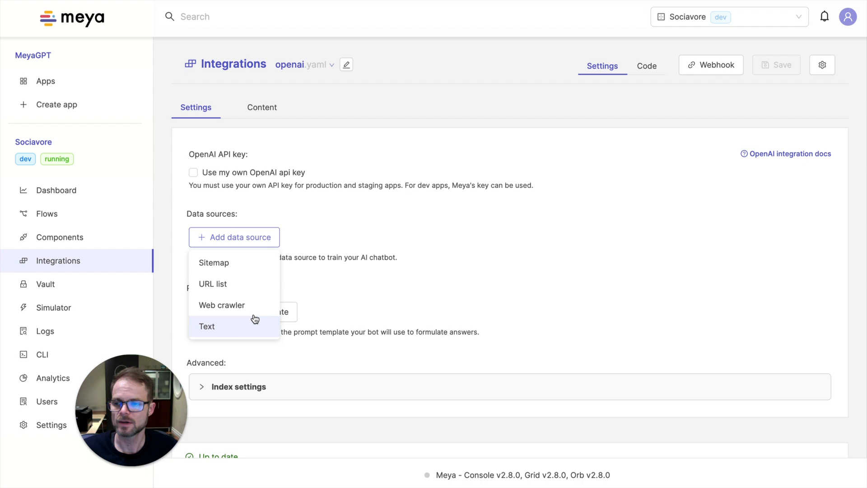
left_click(213, 263)
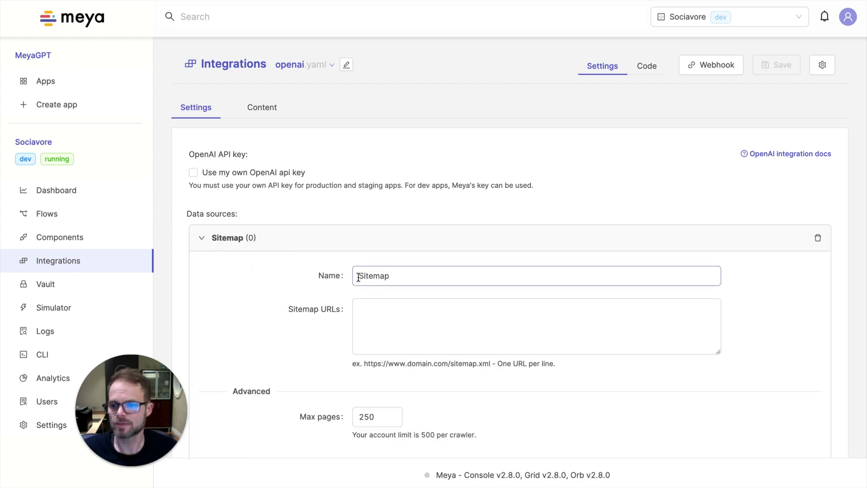
type("https://www.sociavore.co/sitemap.xml")
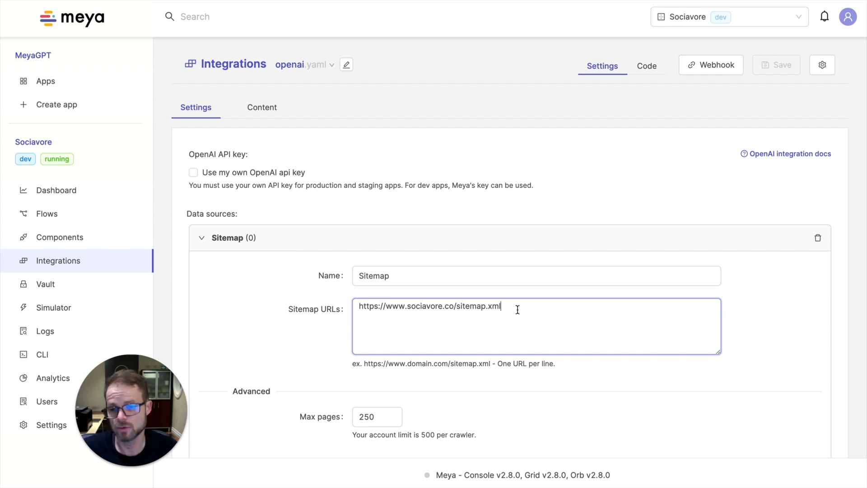
scroll("down", 3)
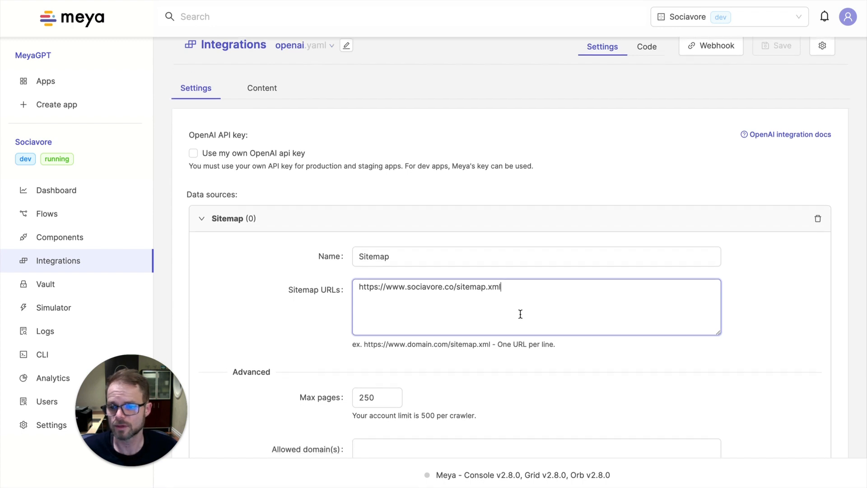
scroll("down", 3)
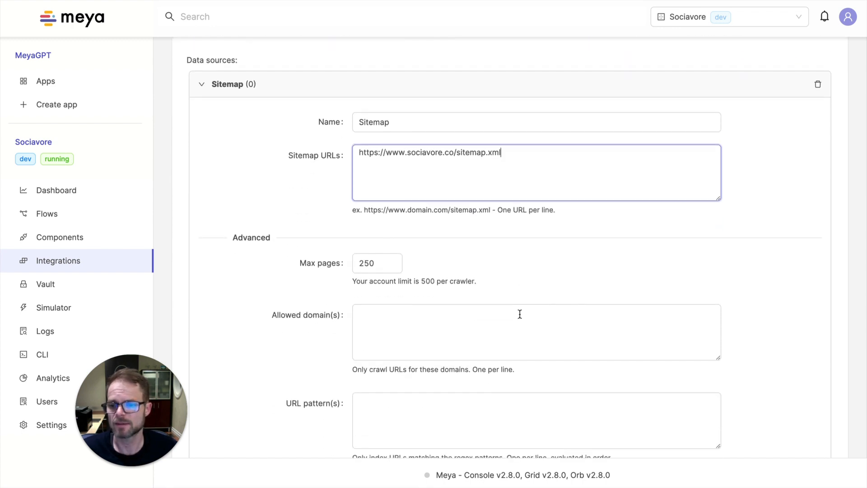
scroll("down", 3)
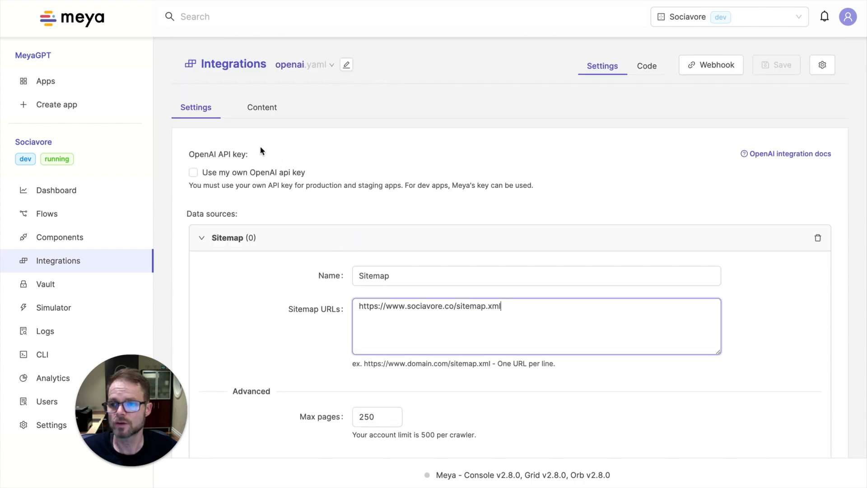
scroll("down", 3)
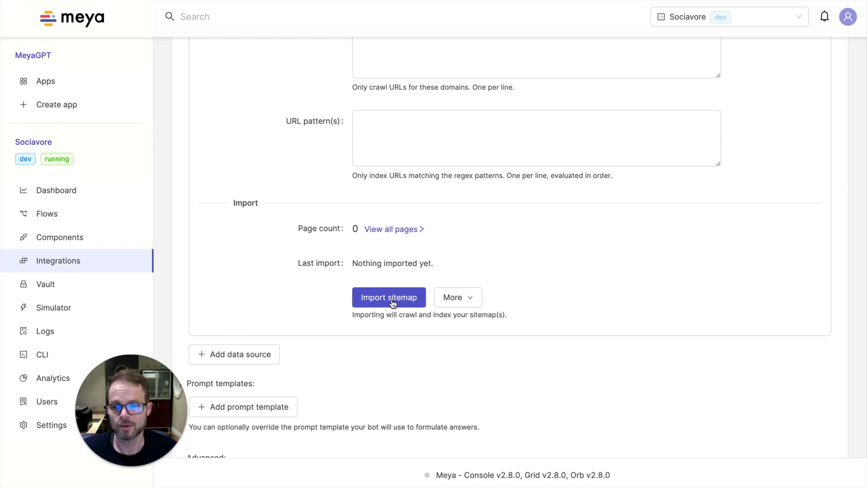
Import the sitemap, crawling 186 pages into the indexing Sitemap source, and dismiss the job toast.
left_click(388, 297)
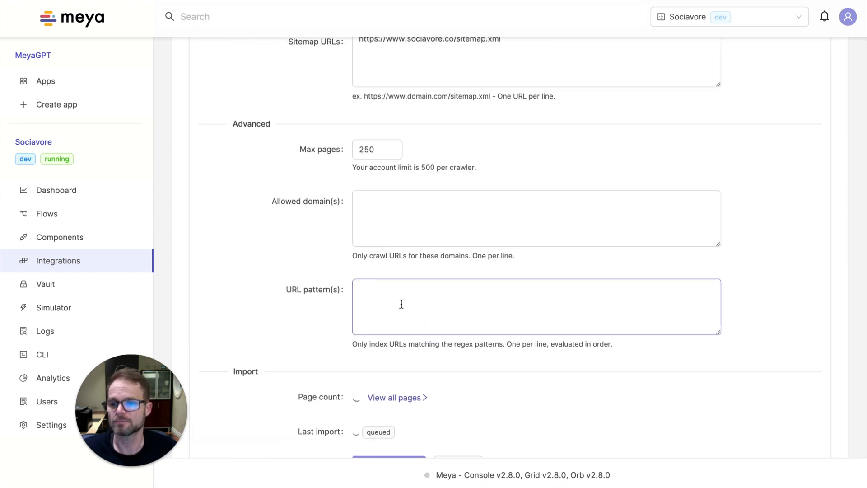
scroll("down", 3)
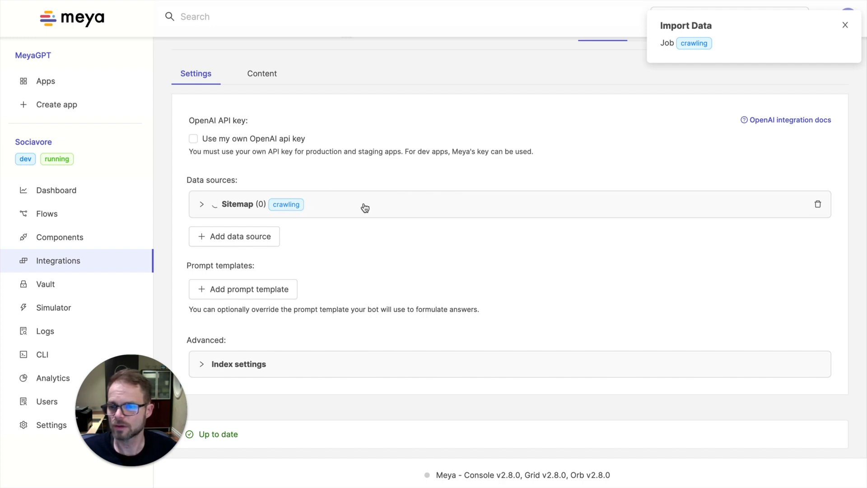
left_click(844, 25)
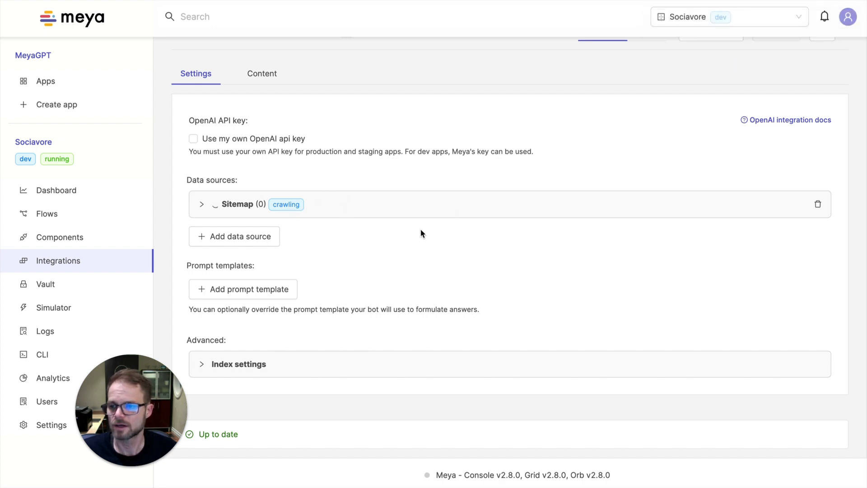
left_click(234, 236)
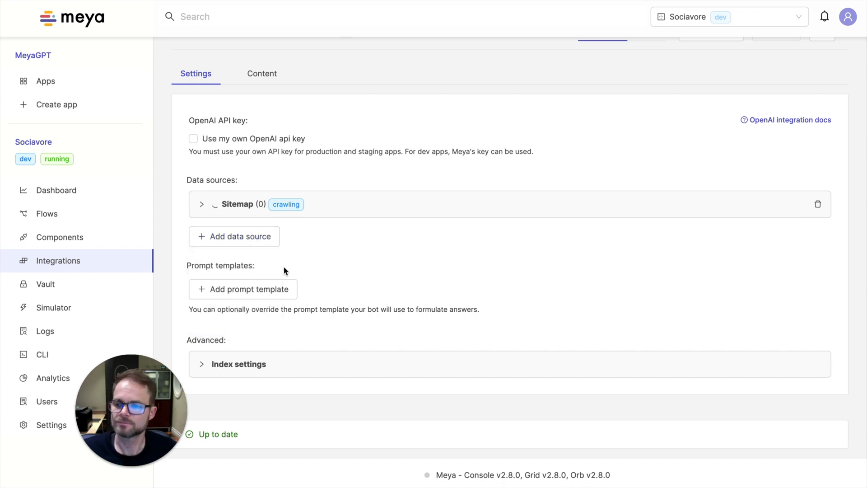
left_click(234, 236)
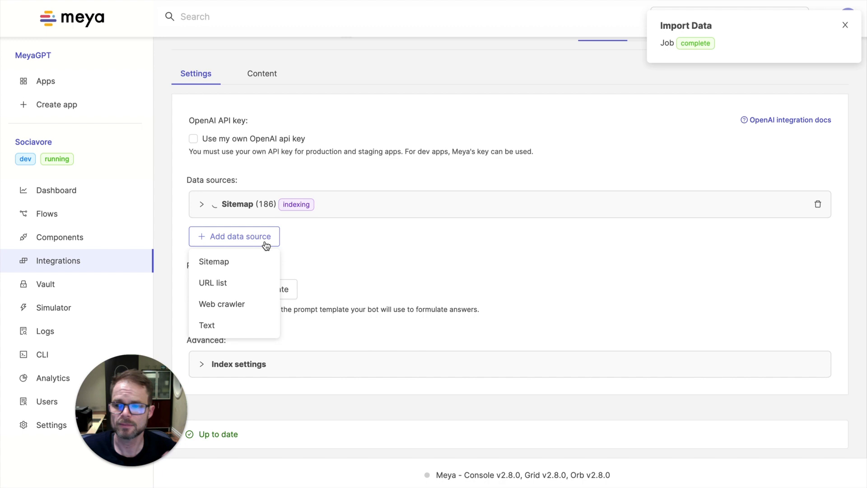
mouse_move(243, 326)
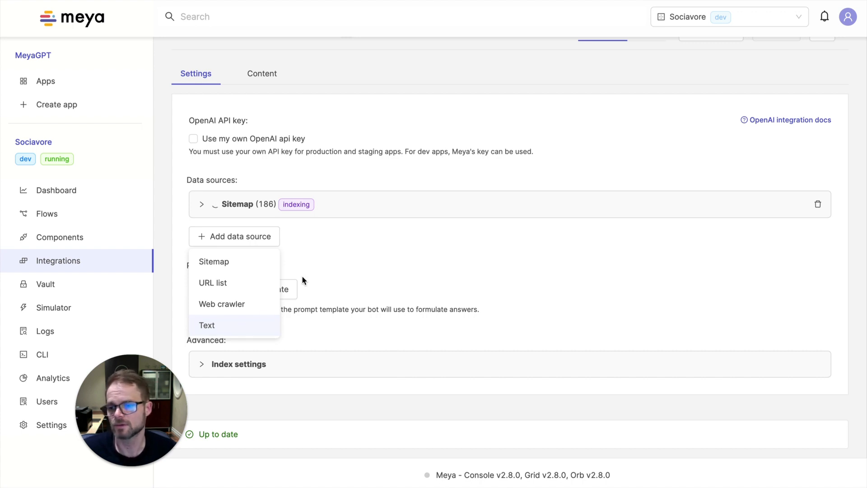
Dismiss the data source list and delete the 'New prompt template', keeping only the Sitemap source.
left_click(323, 246)
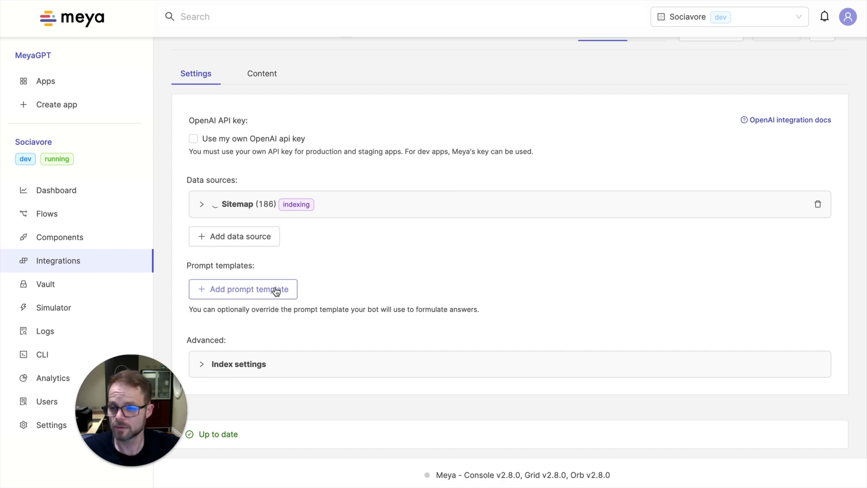
left_click(243, 289)
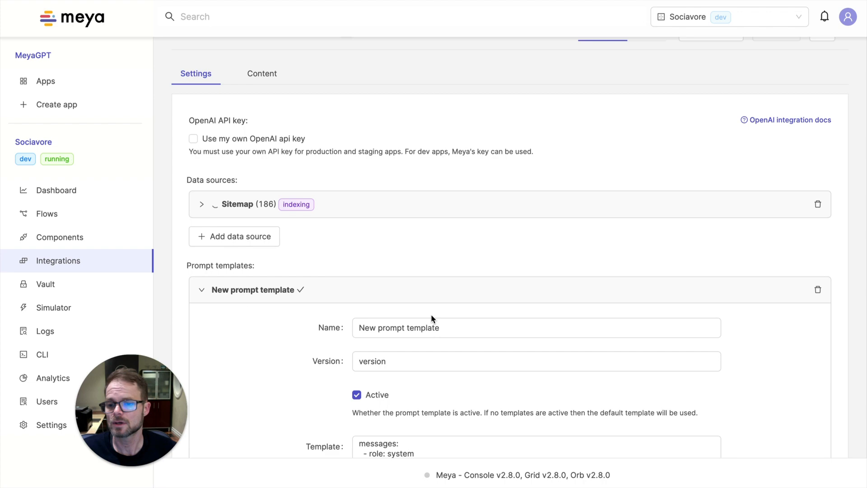
scroll("down", 3)
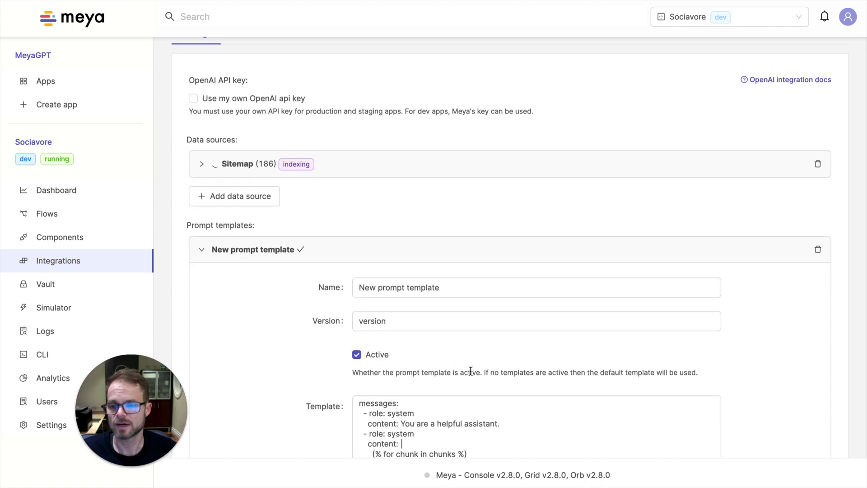
scroll("down", 3)
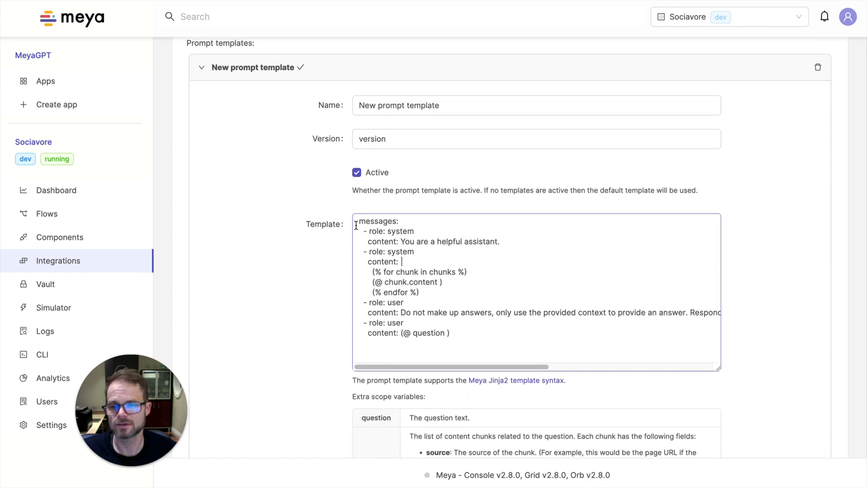
scroll("up", 3)
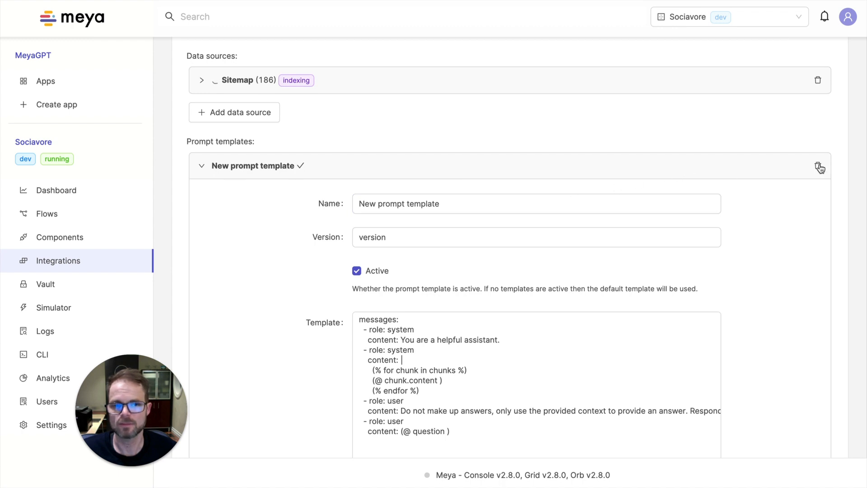
left_click(820, 166)
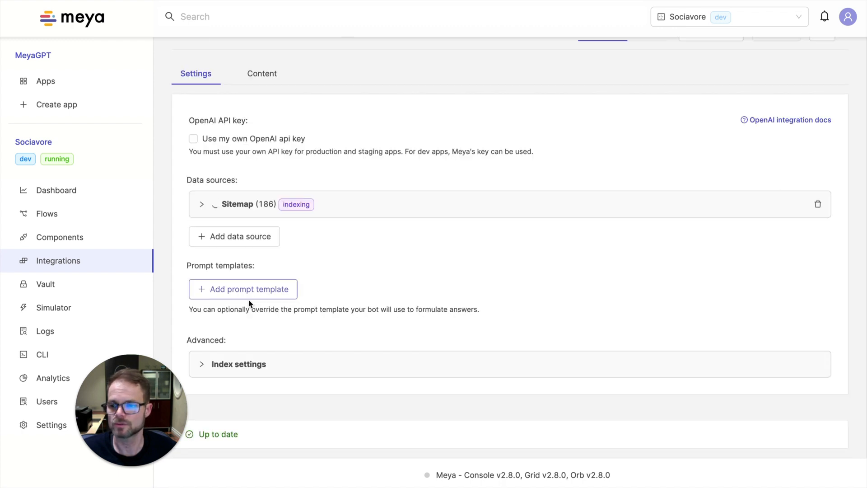
mouse_move(331, 319)
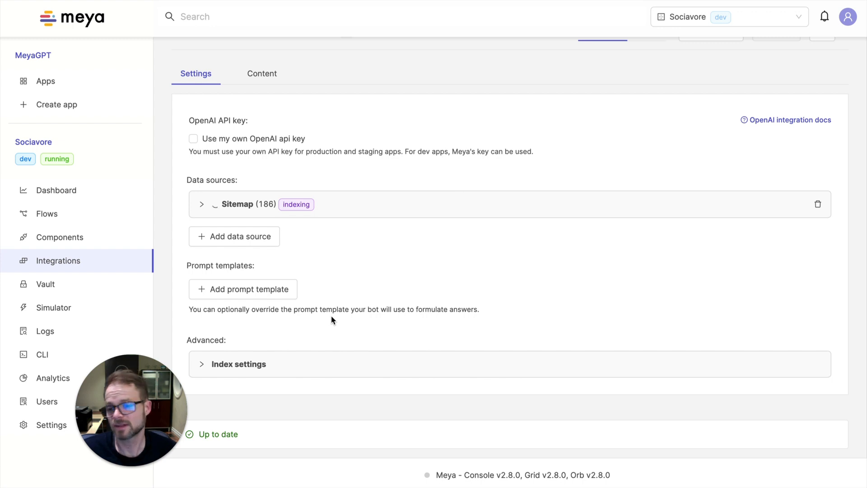
mouse_move(283, 213)
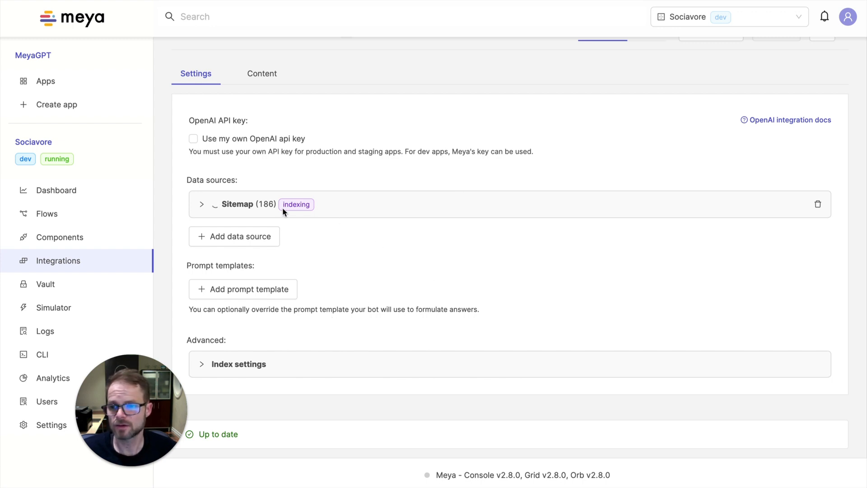
mouse_move(299, 211)
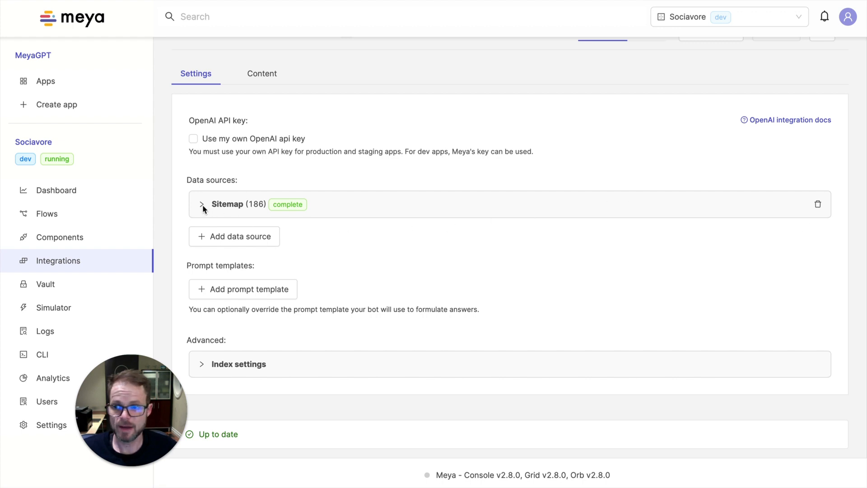
Expand the completed Sitemap source to check its URL, then collapse it again.
left_click(202, 204)
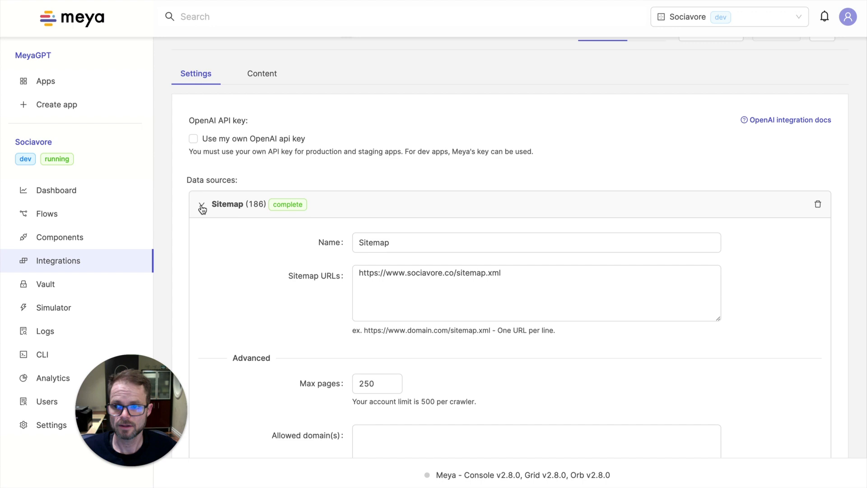
left_click(202, 204)
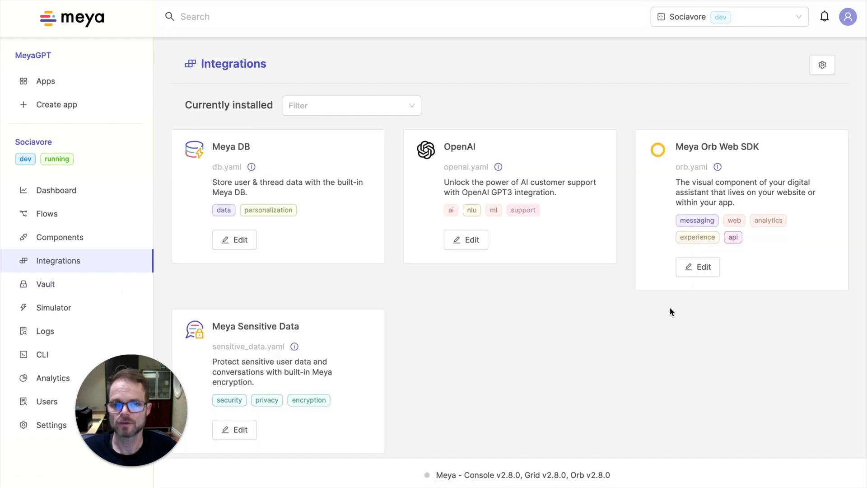
mouse_move(720, 221)
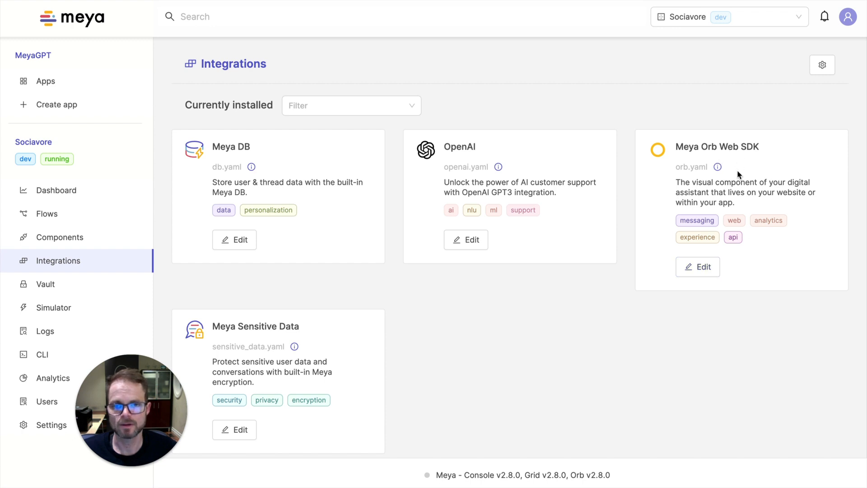
scroll("down", 3)
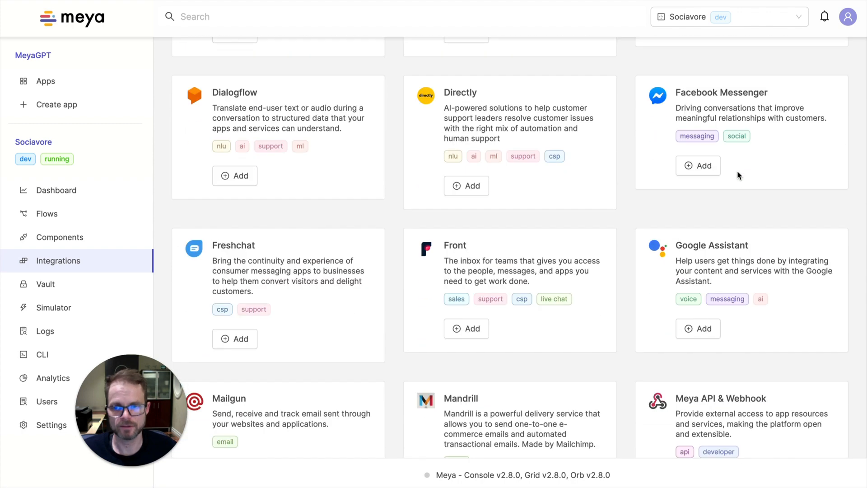
scroll("down", 3)
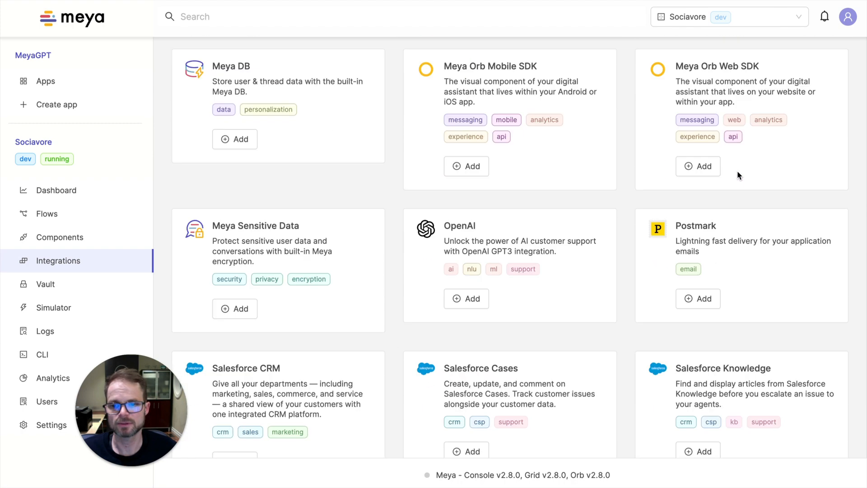
scroll("down", 3)
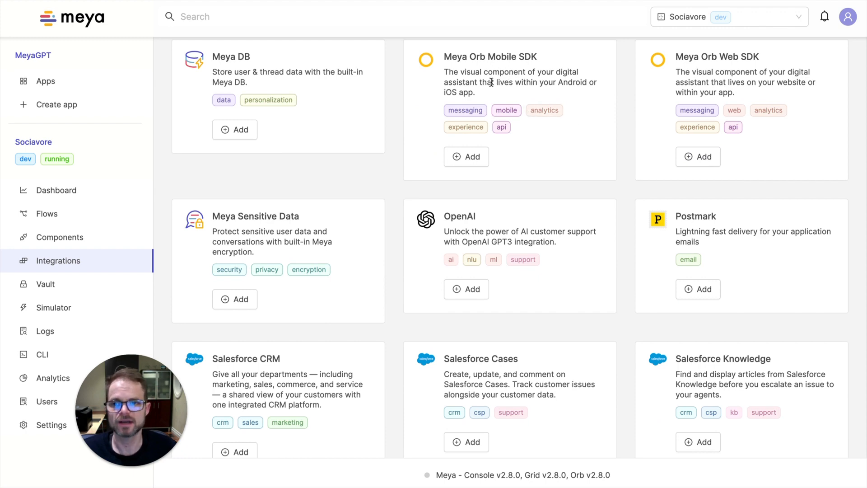
scroll("down", 3)
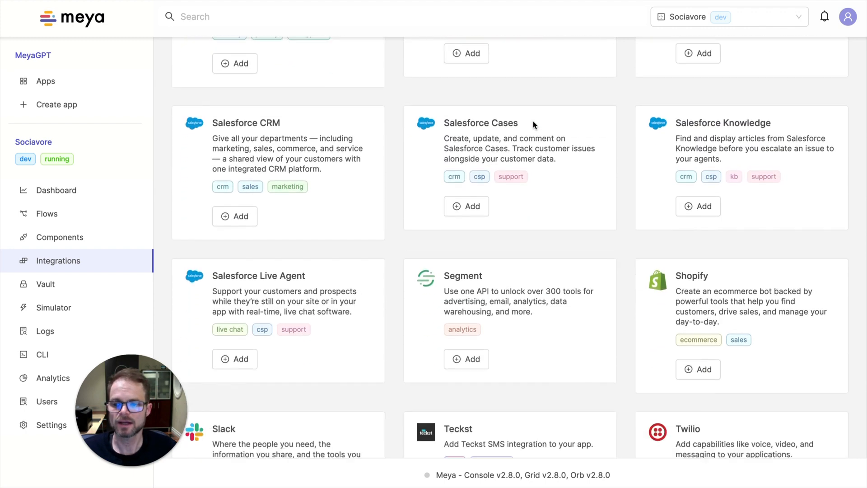
scroll("down", 3)
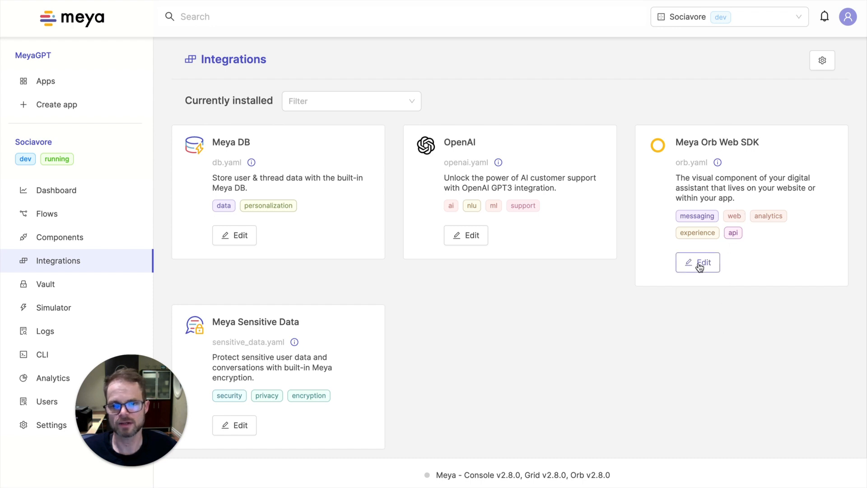
Edit the Meya Orb Web SDK integration and reveal its embed Snippet field.
left_click(697, 262)
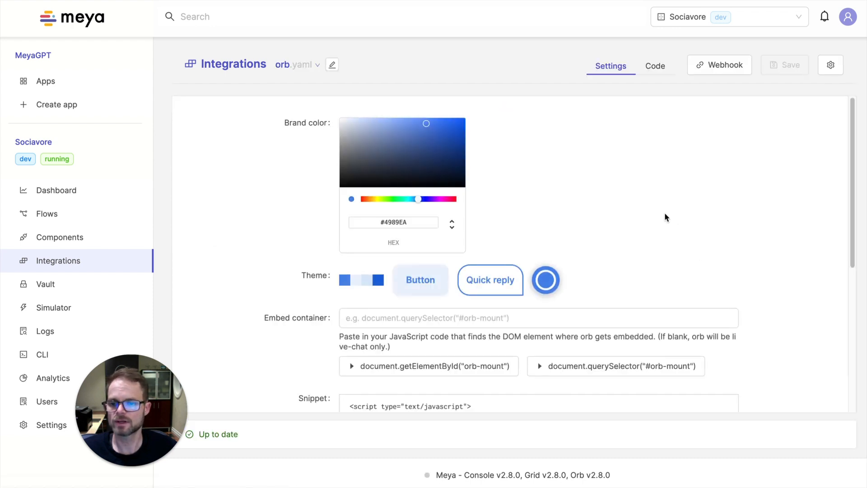
scroll("down", 3)
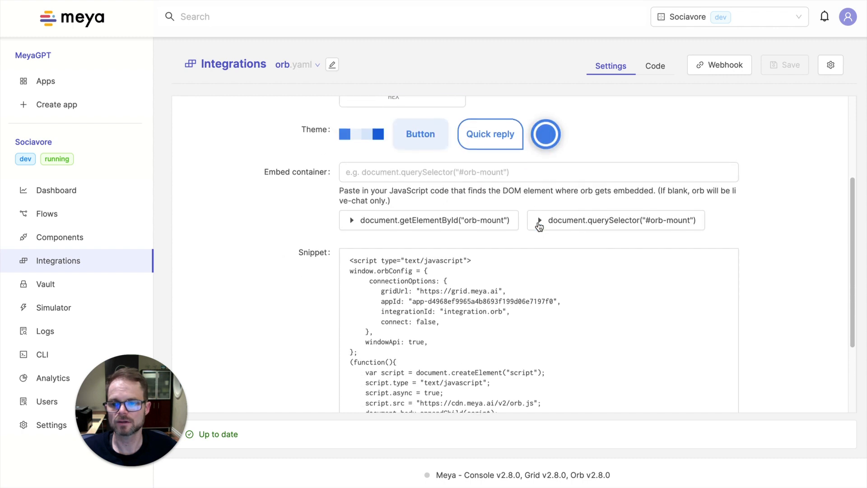
scroll("down", 3)
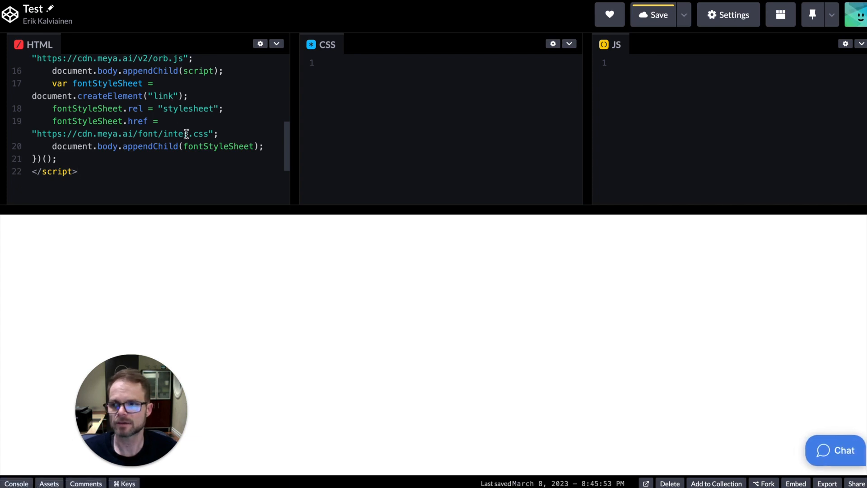
Save the pen with the Orb snippet and show it in Full Page View.
left_click(657, 14)
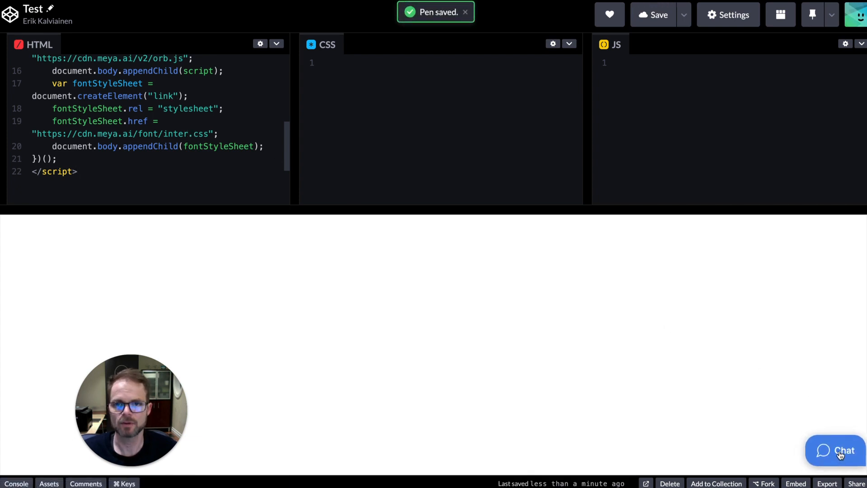
left_click(780, 15)
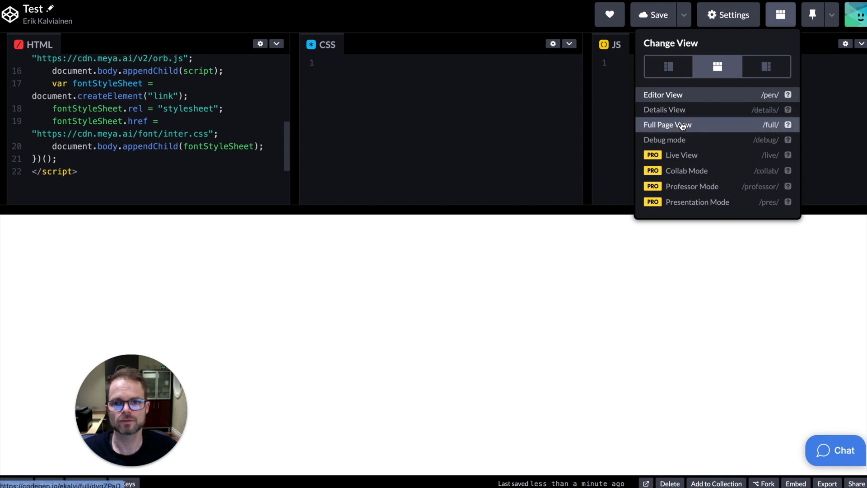
left_click(666, 125)
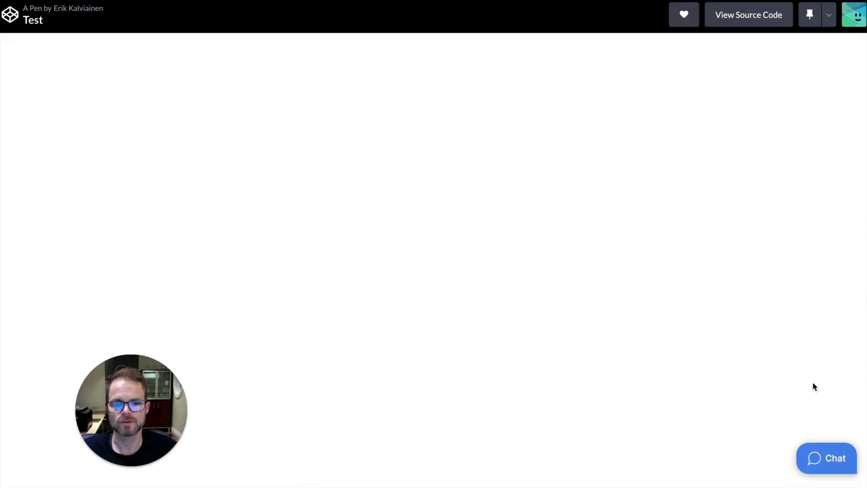
Ask the embedded chat 'What is Sociavore?' and read the bot's answer.
left_click(826, 457)
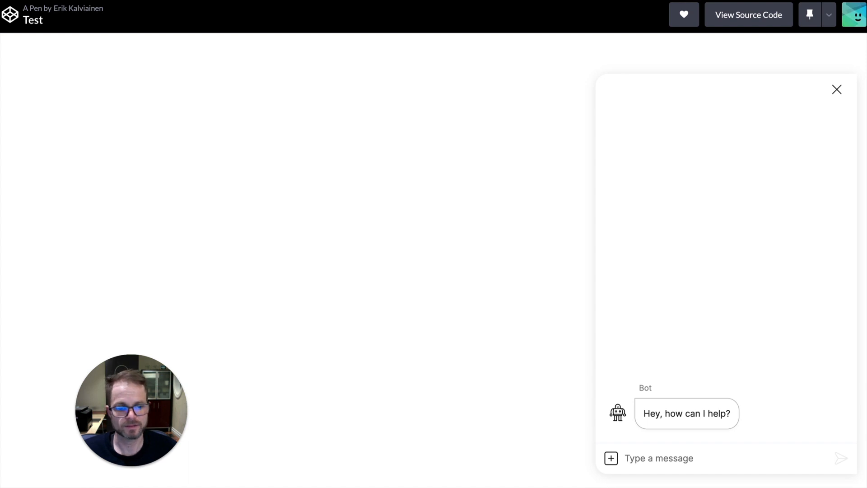
type("What is Sociavore?")
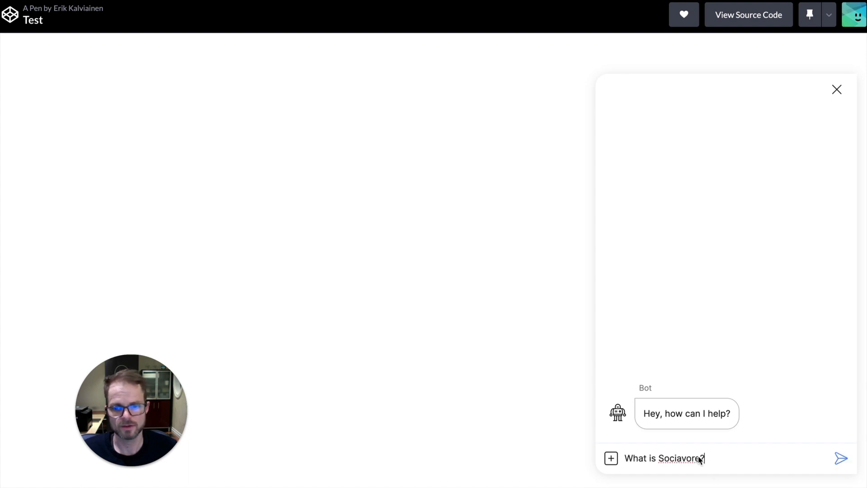
left_click(839, 458)
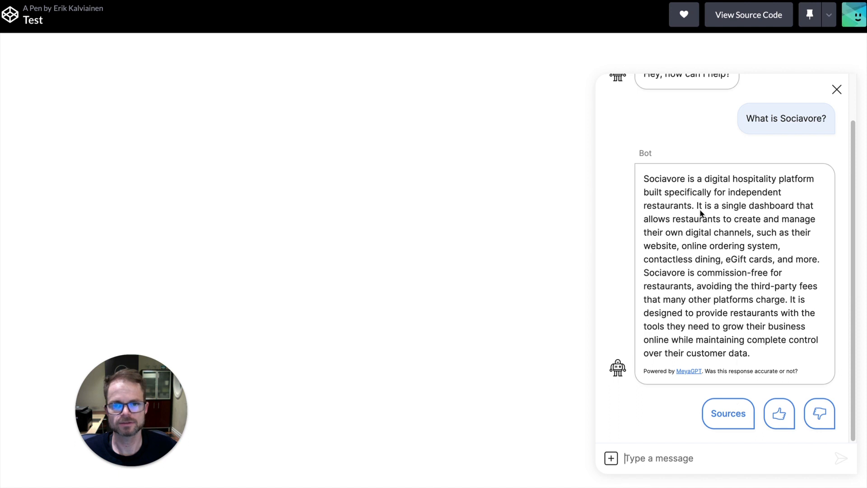
mouse_move(759, 188)
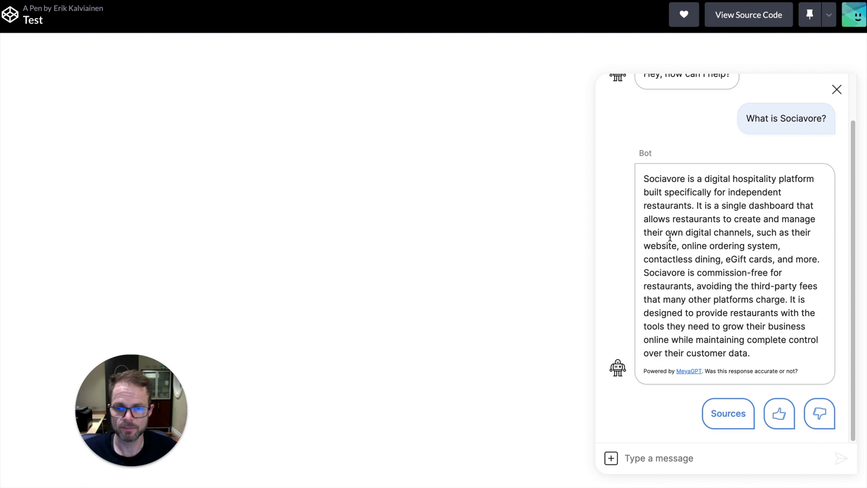
scroll("down", 3)
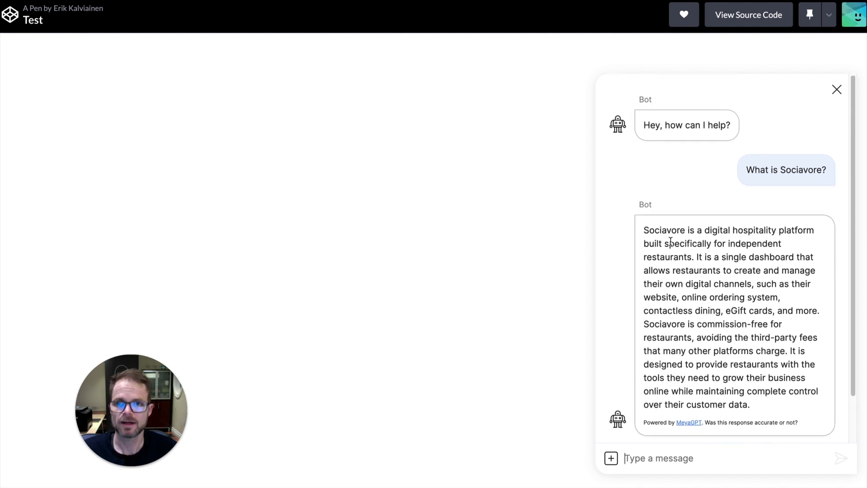